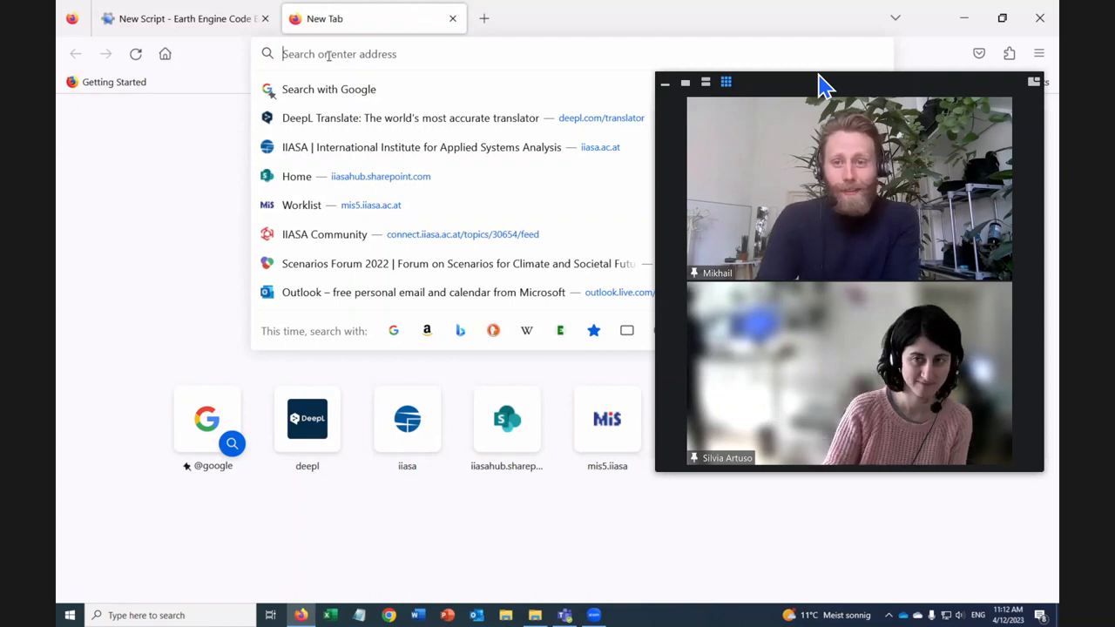
# Step: Go to the GitHub Desktop site and start downloading the Windows (64bit) installer
pyautogui.write('github.com')
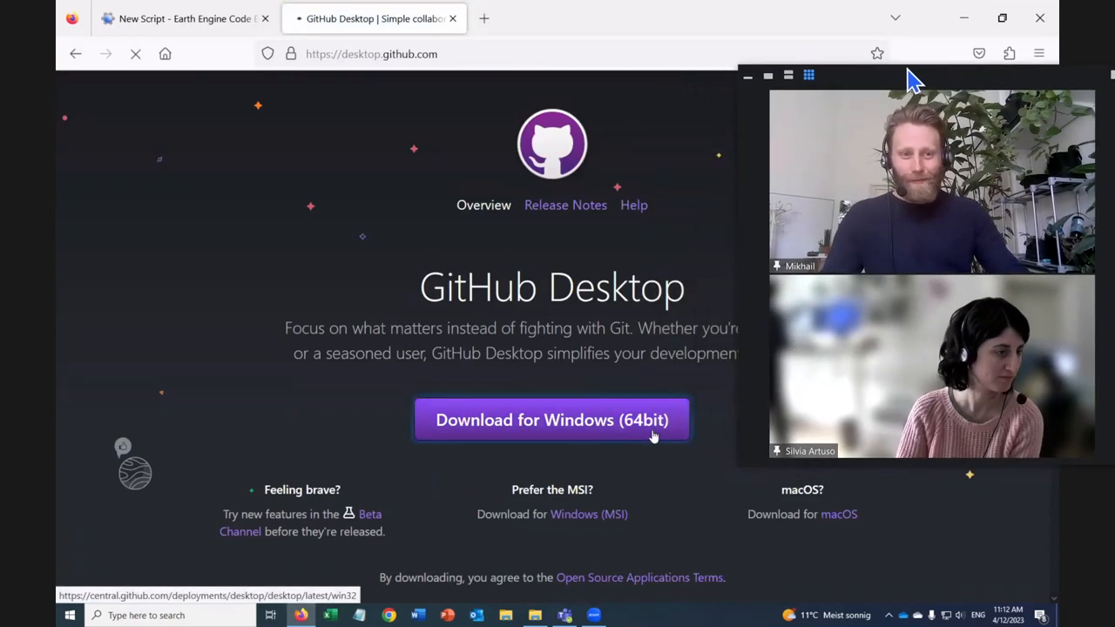
pyautogui.click(550, 419)
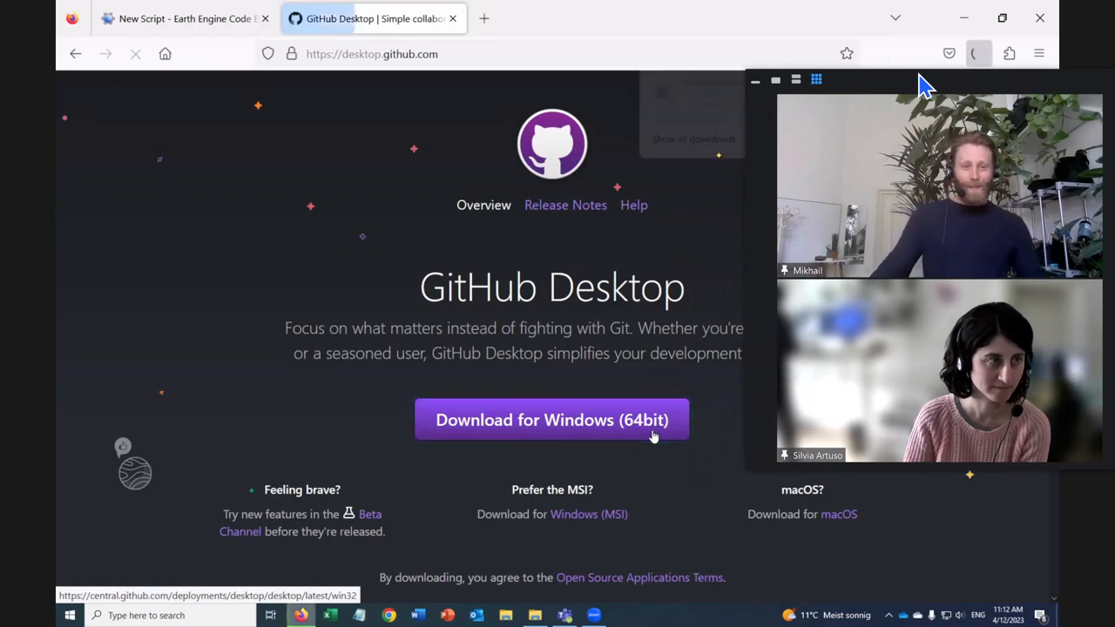
pyautogui.click(551, 420)
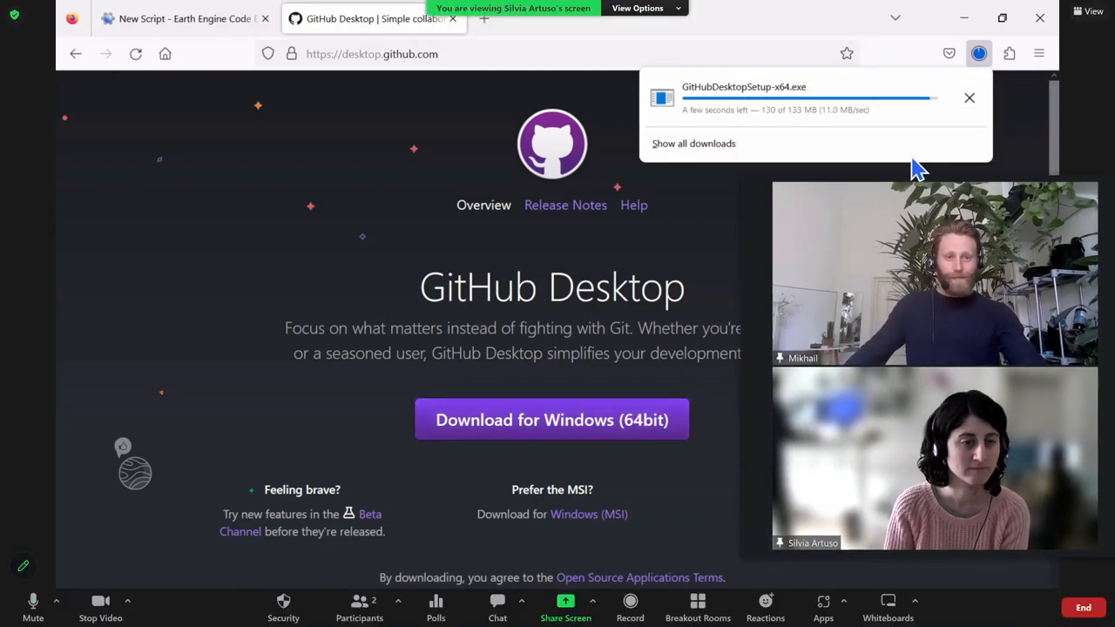
# Step: Launch GitHubDesktopSetup-x64 from the Downloads folder
pyautogui.click(969, 98)
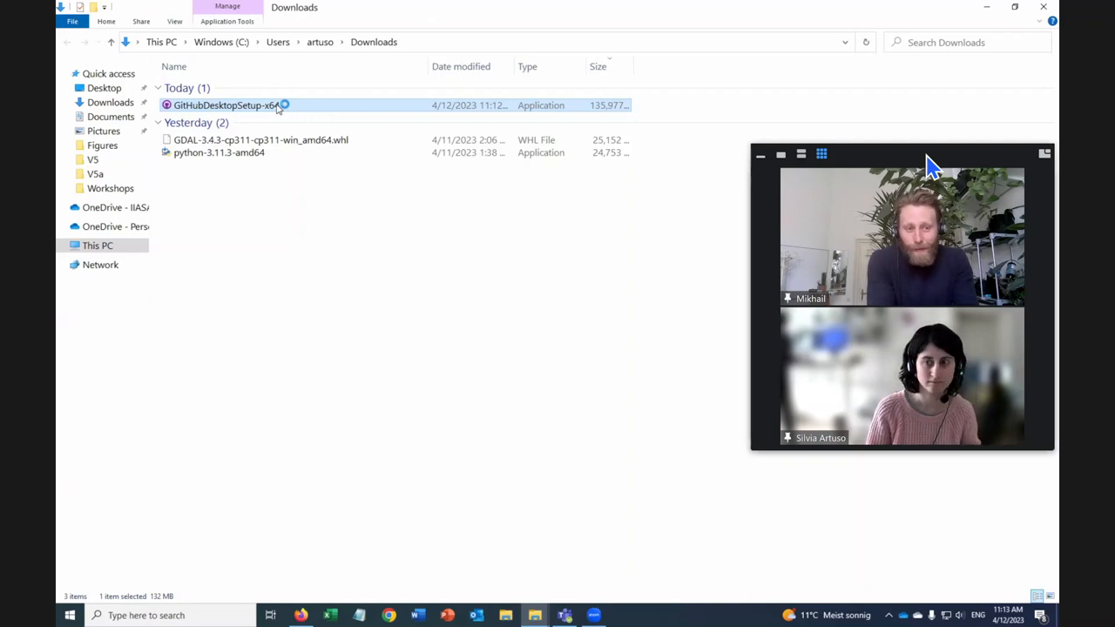
pyautogui.moveTo(251, 105)
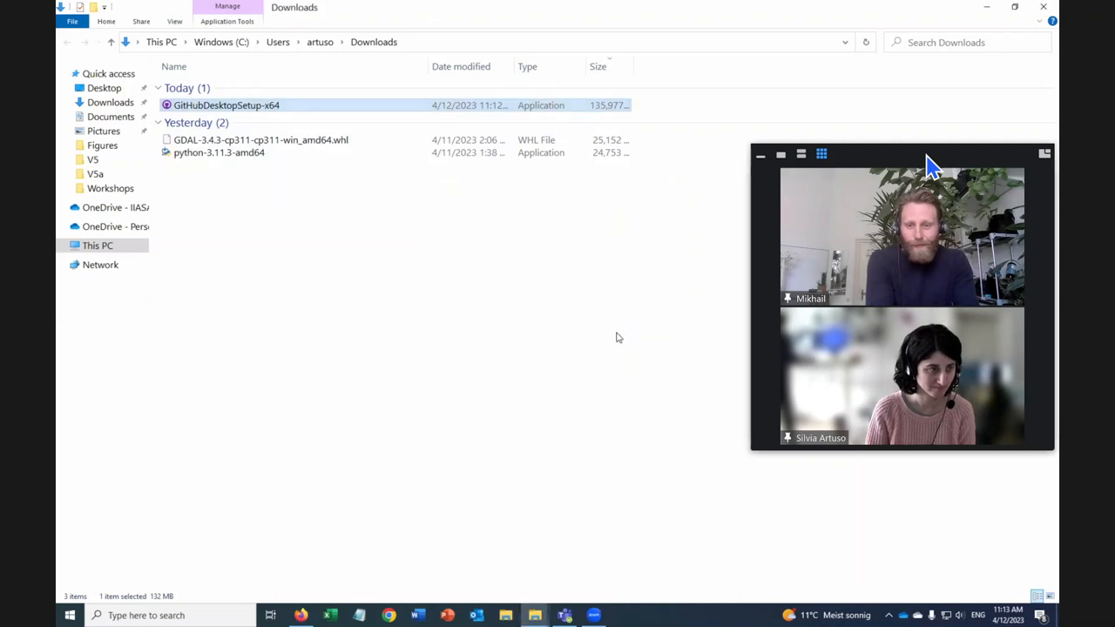
pyautogui.doubleClick(227, 104)
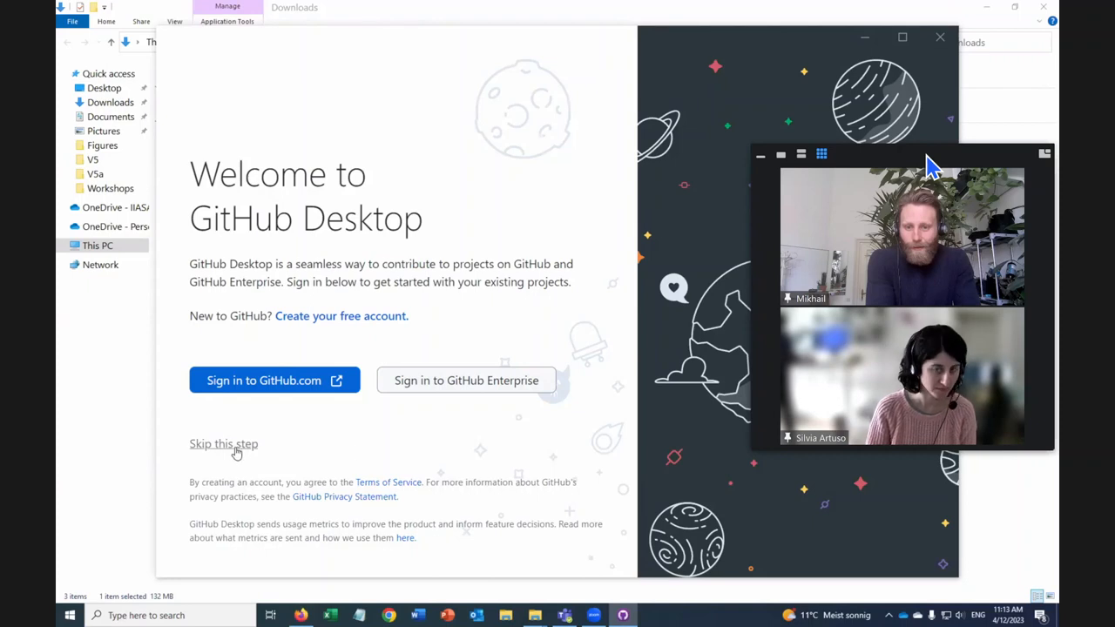
# Step: Skip sign-in and configure Git with name Silvia Artuso and an iiasa.ac.at email, then finish setup
pyautogui.click(223, 444)
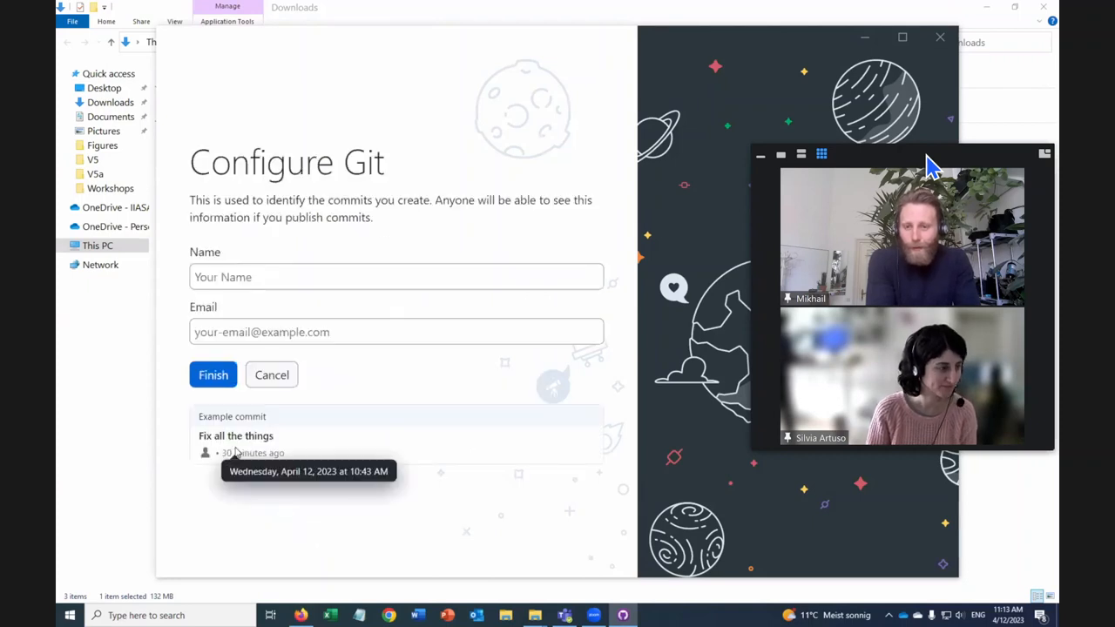
pyautogui.click(397, 275)
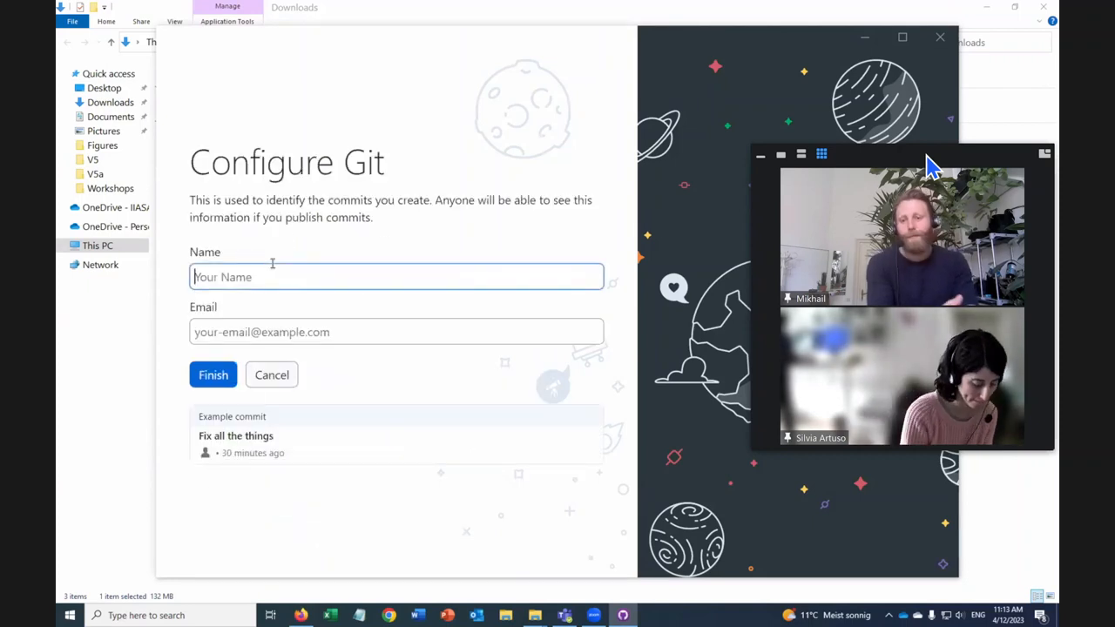
pyautogui.write('Silvia')
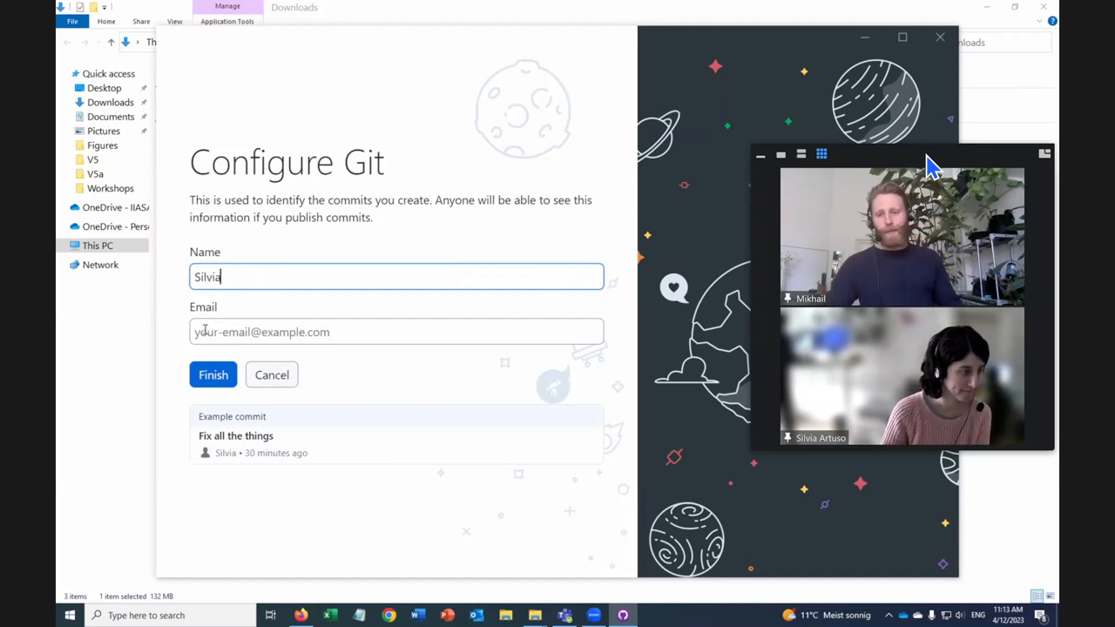
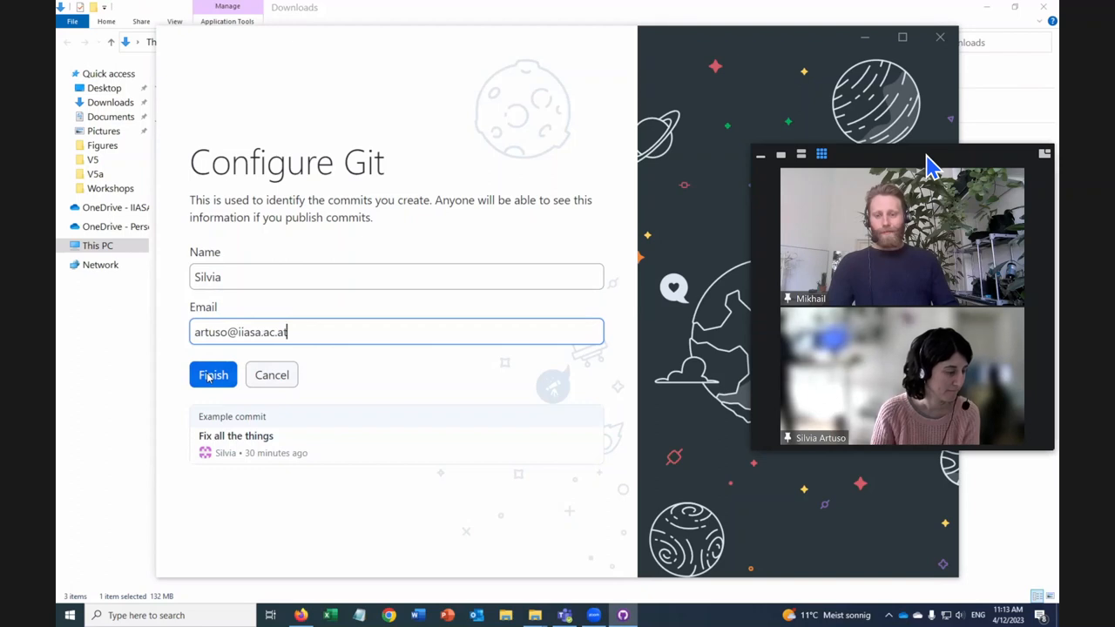
pyautogui.click(212, 374)
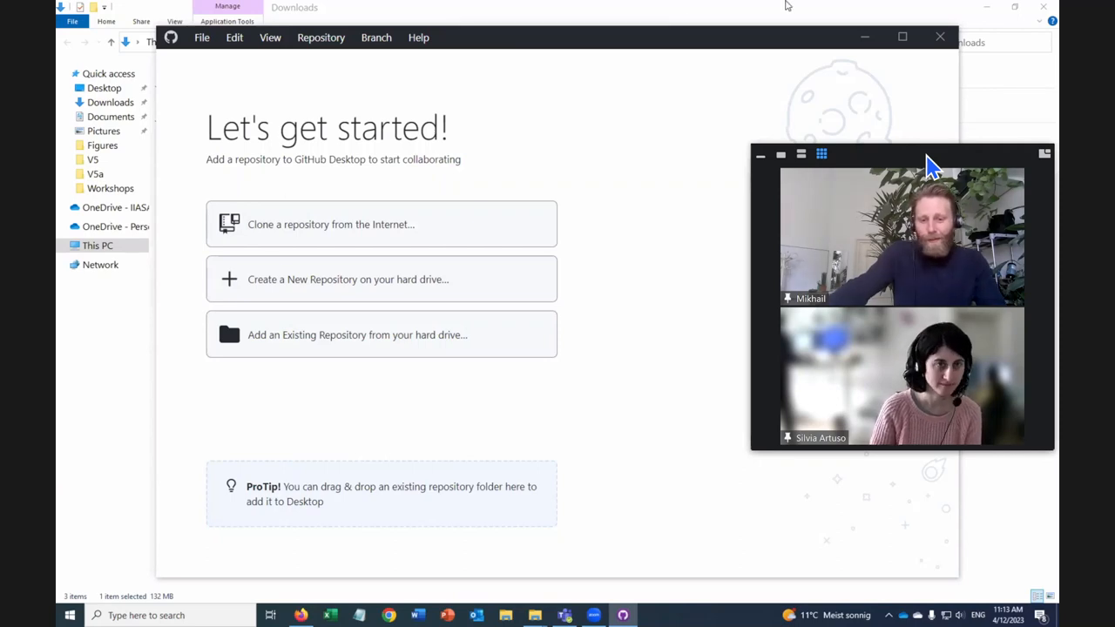
# Step: Search 'cwatm github' in Firefox and open the iiasa/CWatM repository
pyautogui.click(940, 37)
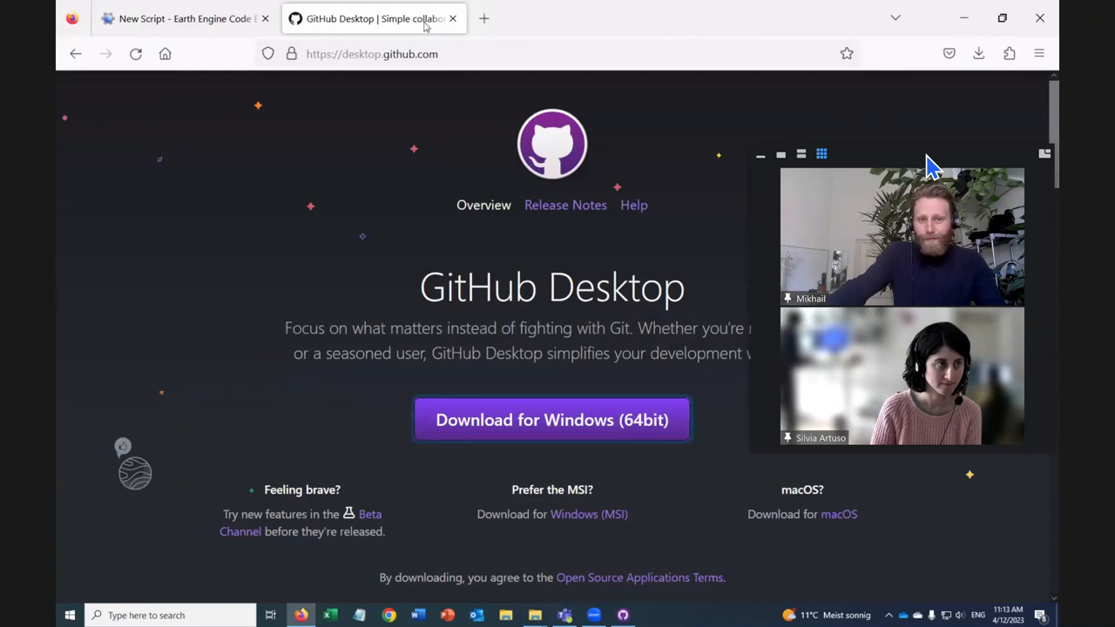
pyautogui.click(372, 52)
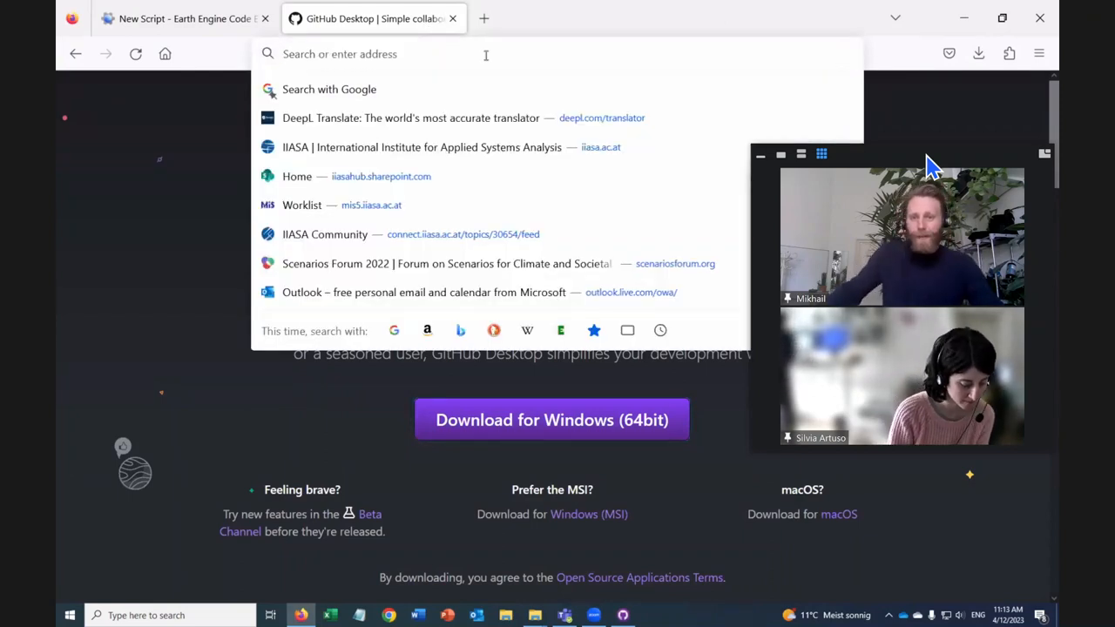
pyautogui.write('cw')
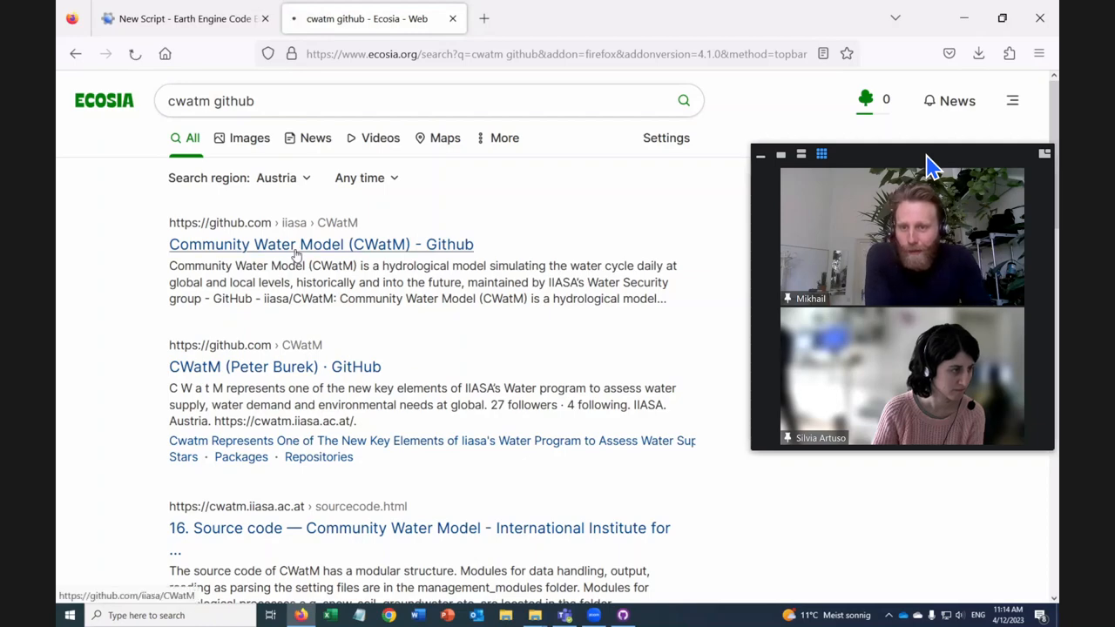
pyautogui.click(321, 244)
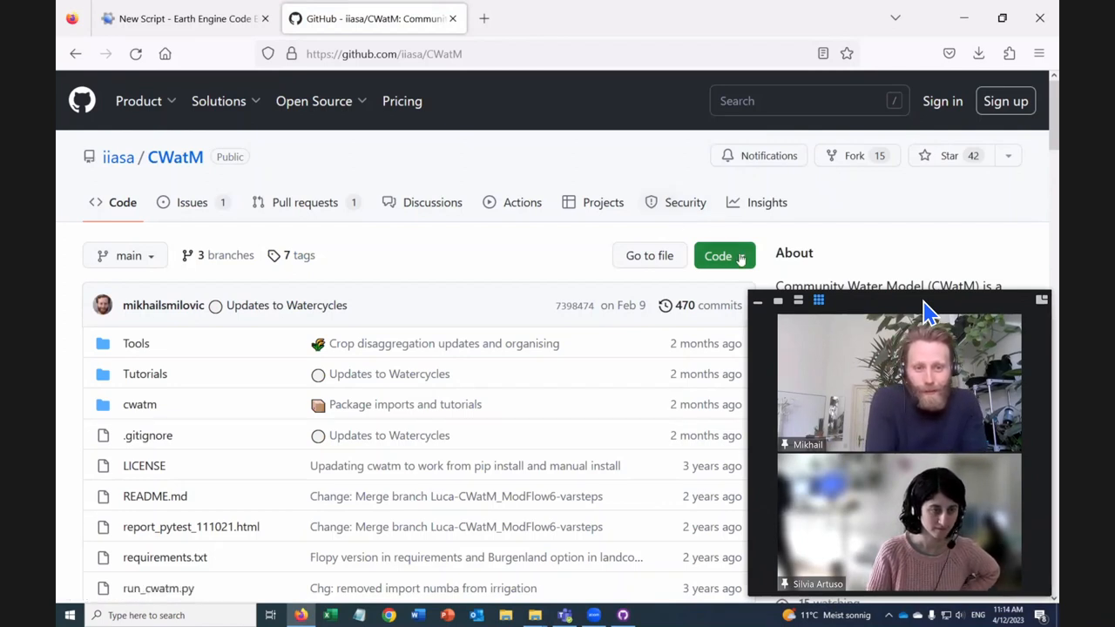
# Step: Show the repository's Code clone options with the HTTPS address visible
pyautogui.click(718, 254)
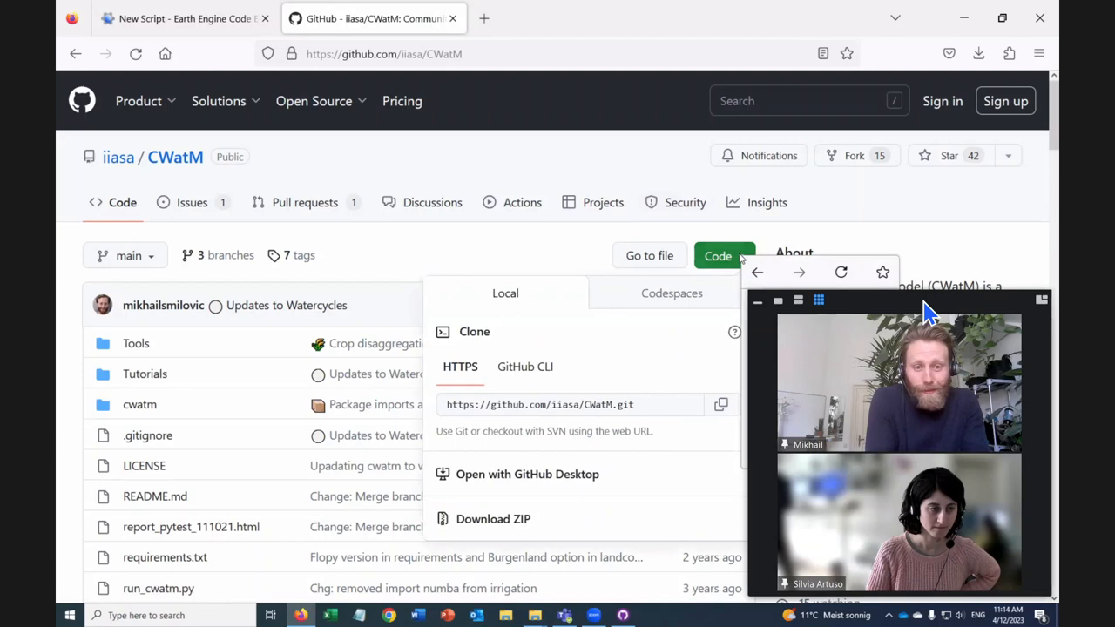
pyautogui.click(717, 254)
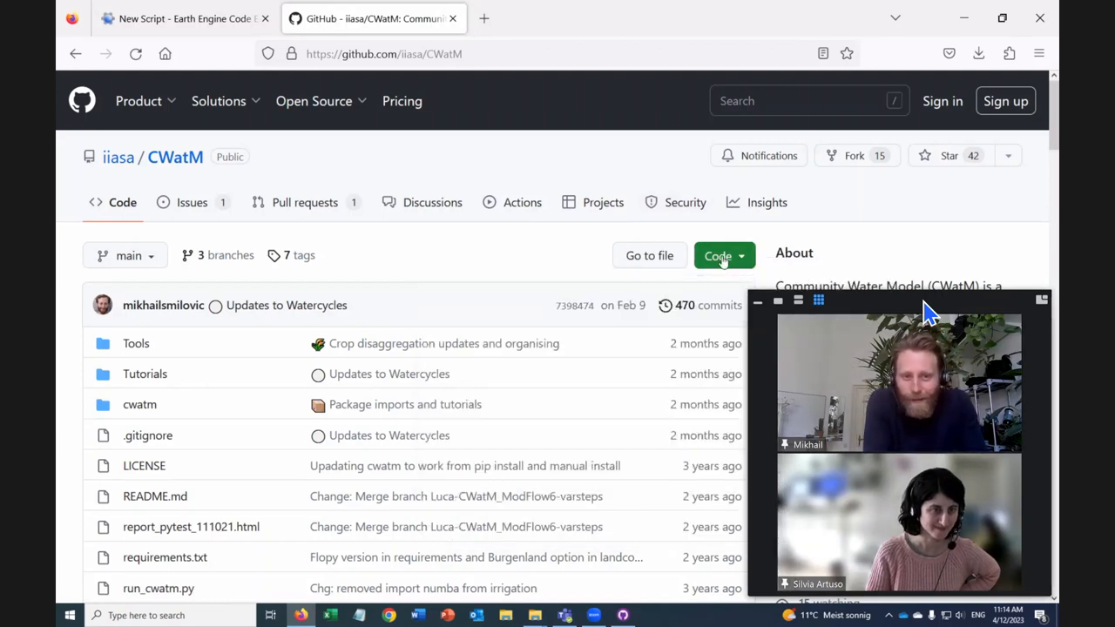
pyautogui.click(718, 254)
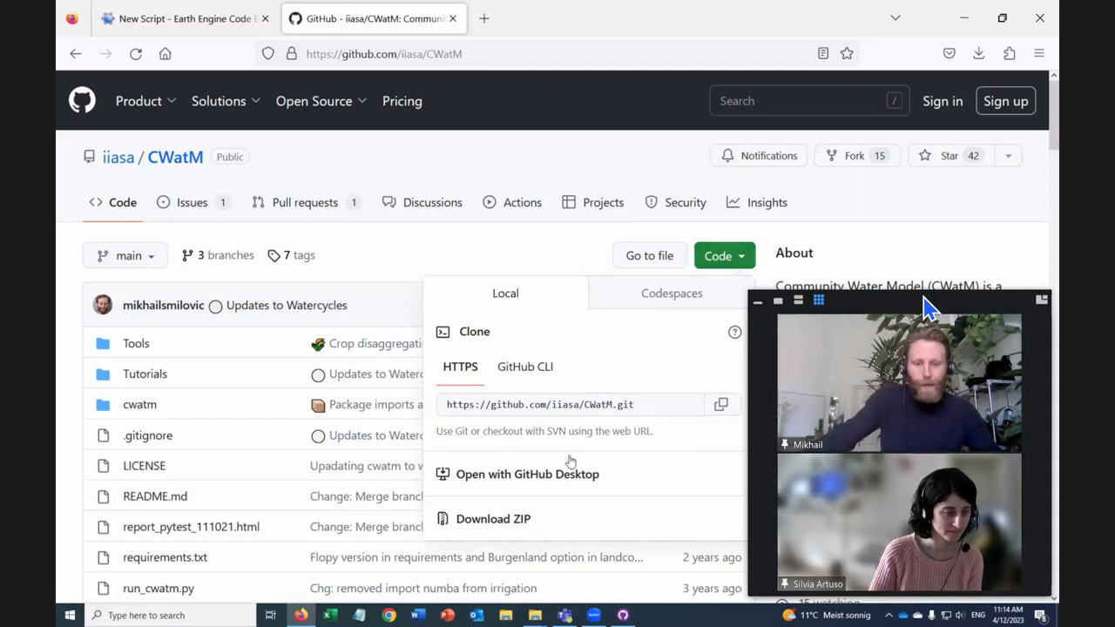
pyautogui.click(526, 474)
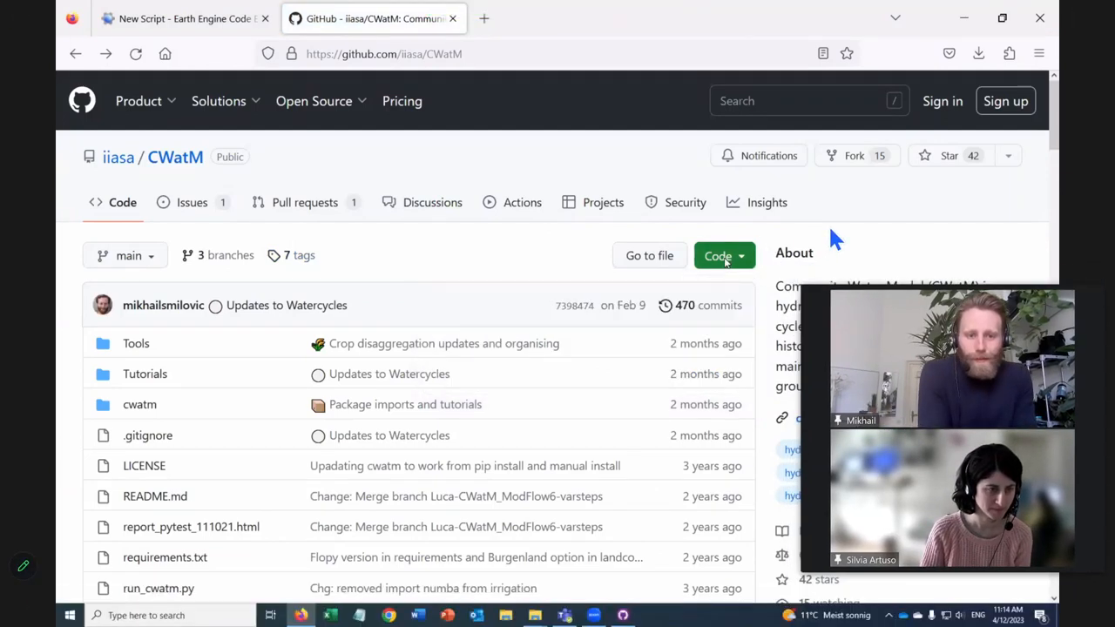
pyautogui.click(720, 255)
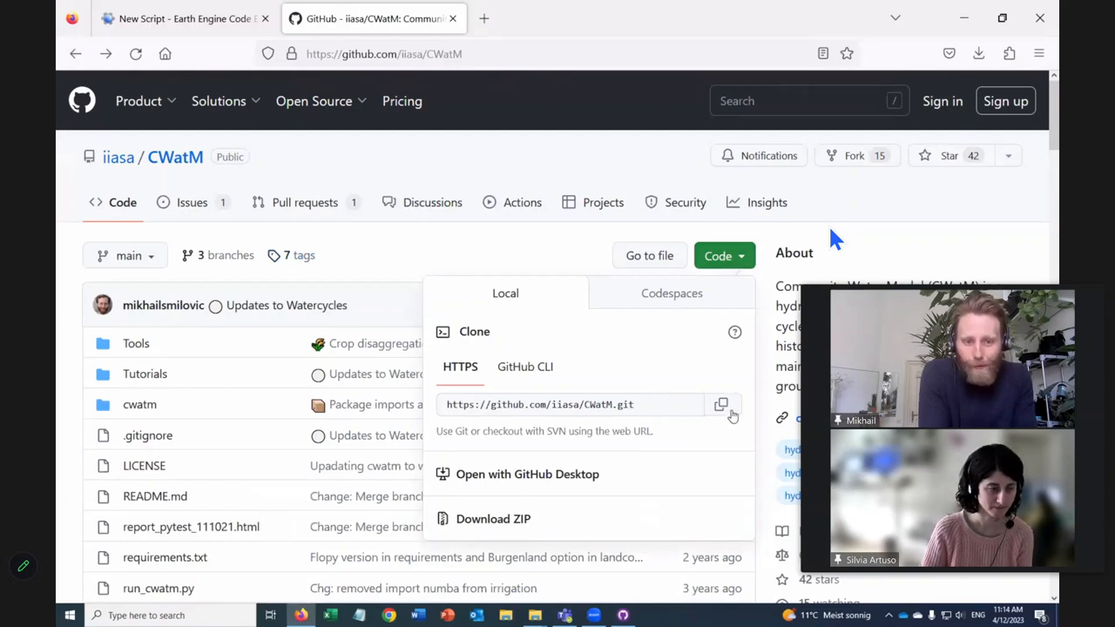
pyautogui.click(721, 404)
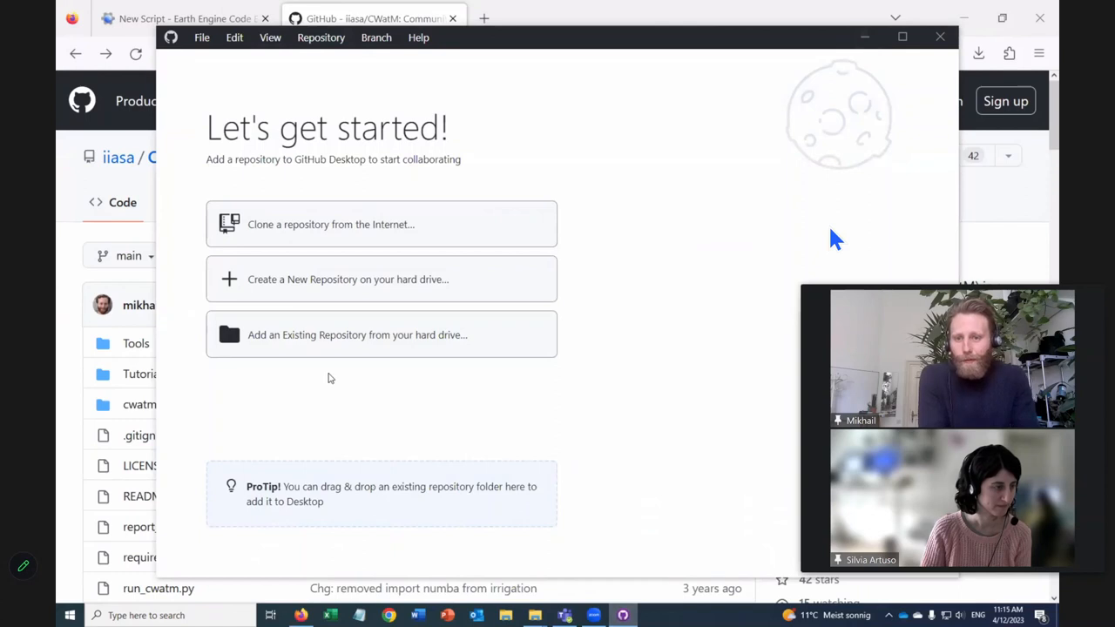
pyautogui.click(331, 223)
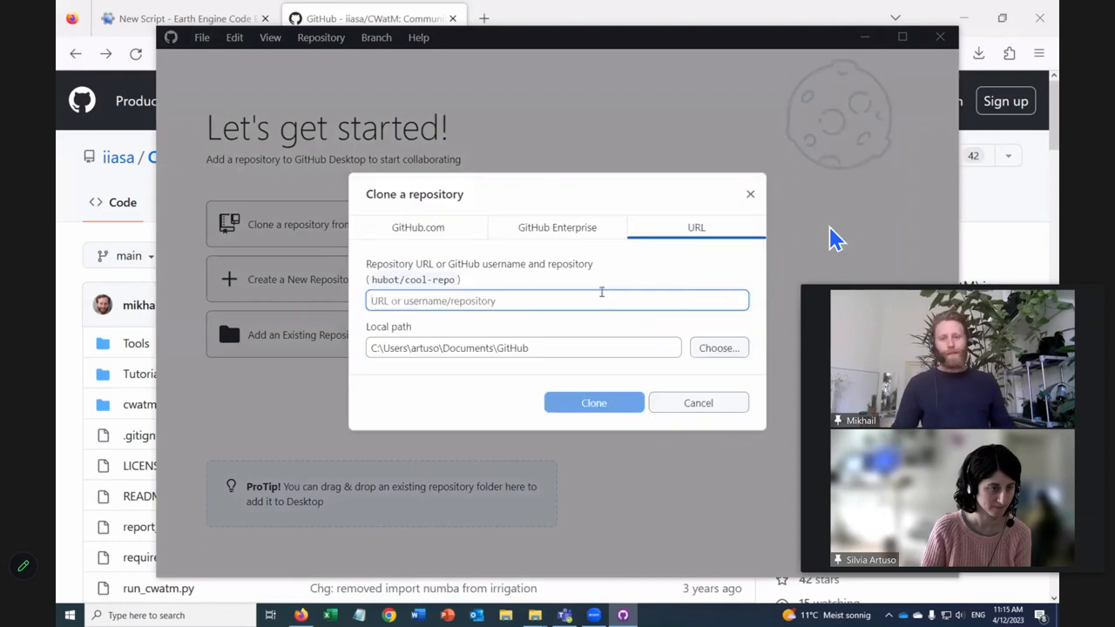
pyautogui.write('https://github.com/iiasa/CWatM.git')
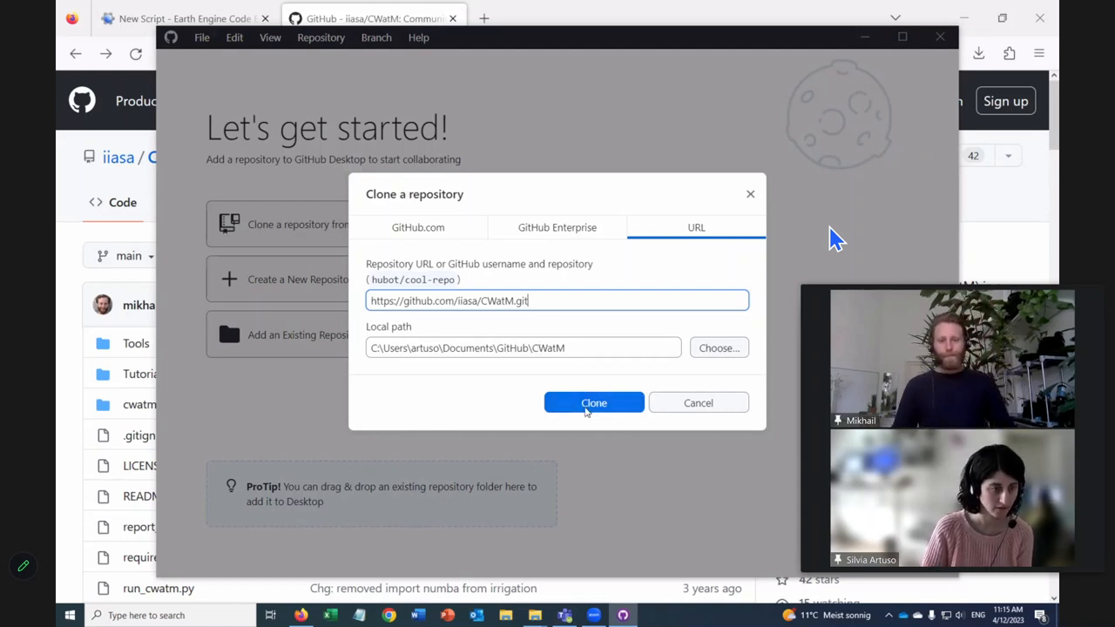
pyautogui.click(592, 402)
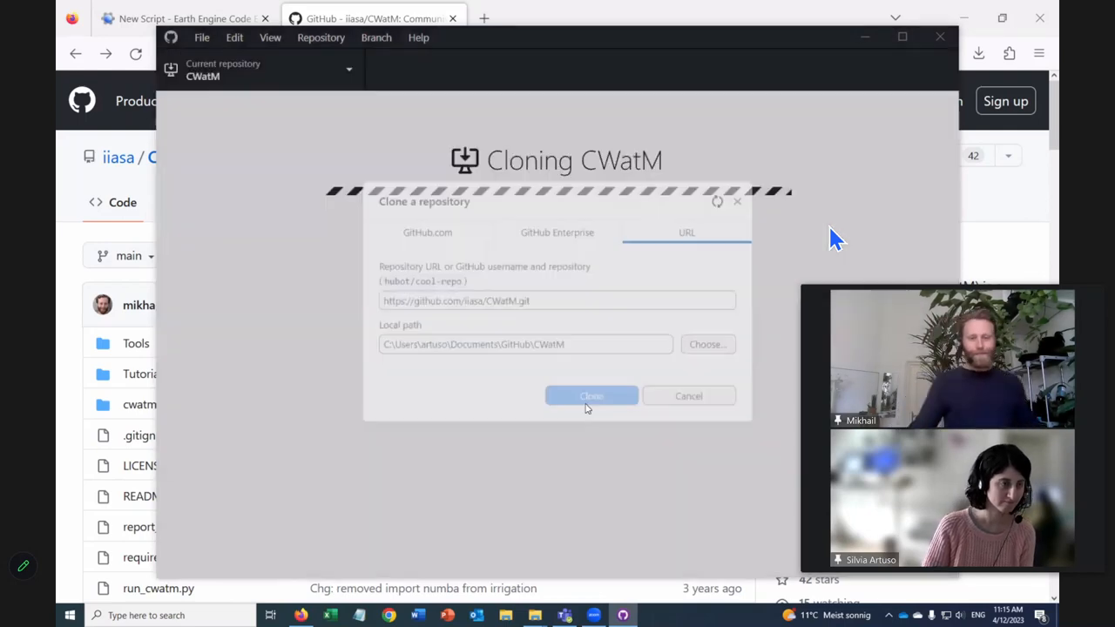
pyautogui.click(592, 396)
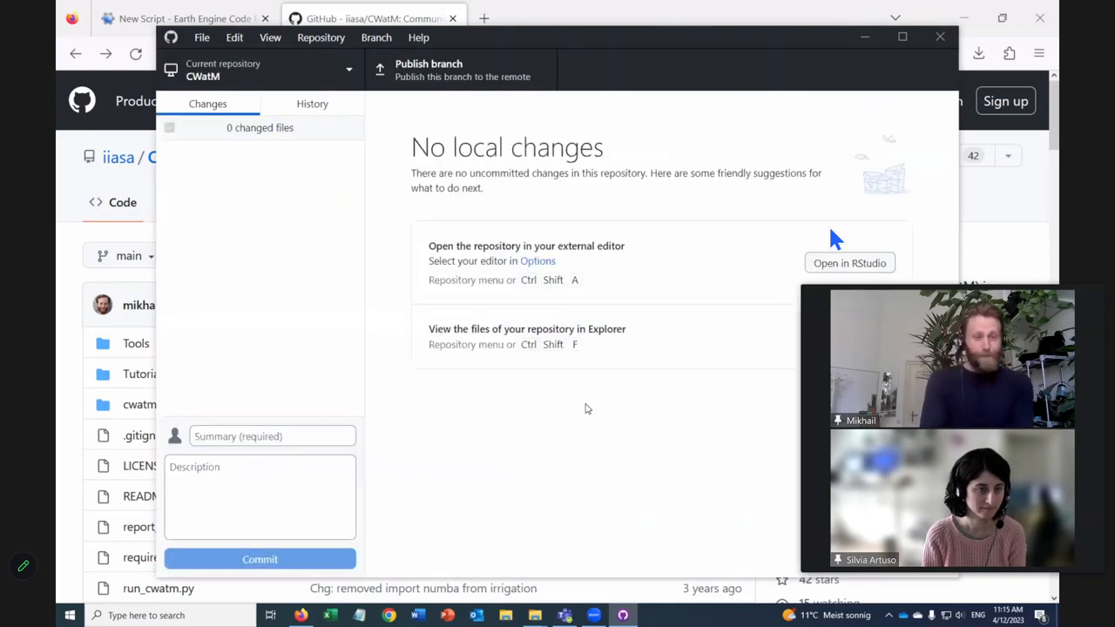
# Step: Maximize GitHub Desktop and switch the CWatM repository to the origin/develop branch
pyautogui.click(462, 70)
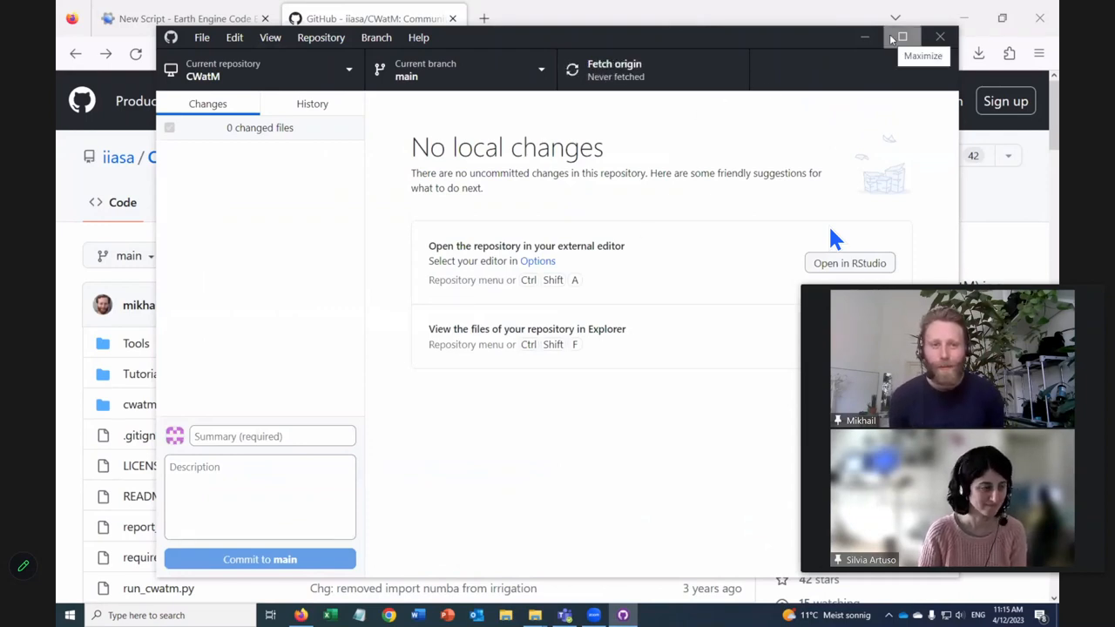
pyautogui.click(903, 36)
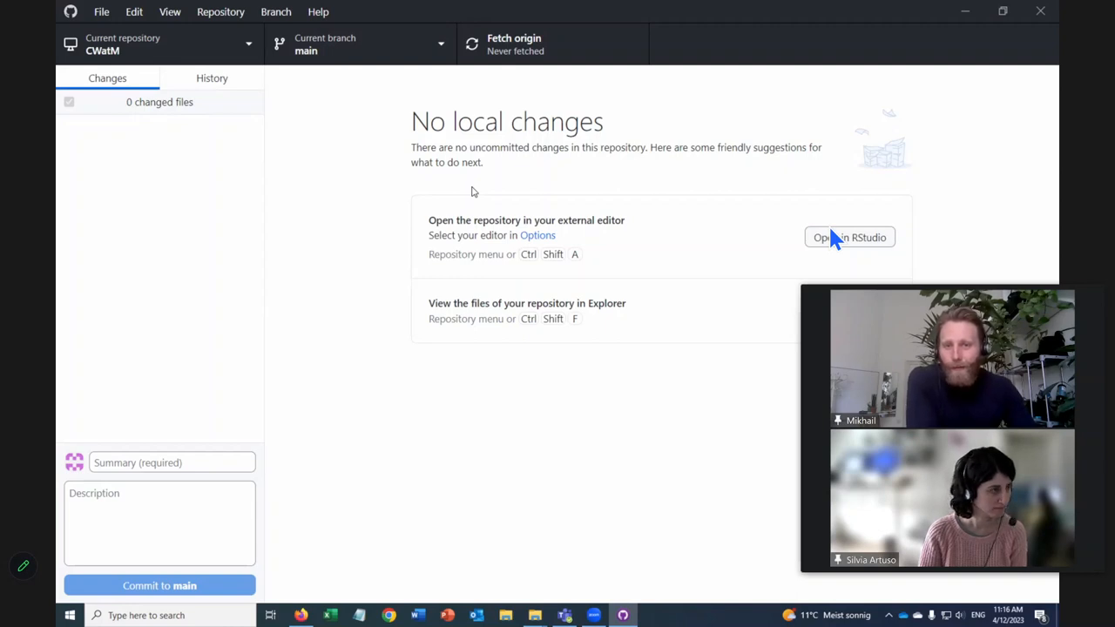
pyautogui.click(358, 44)
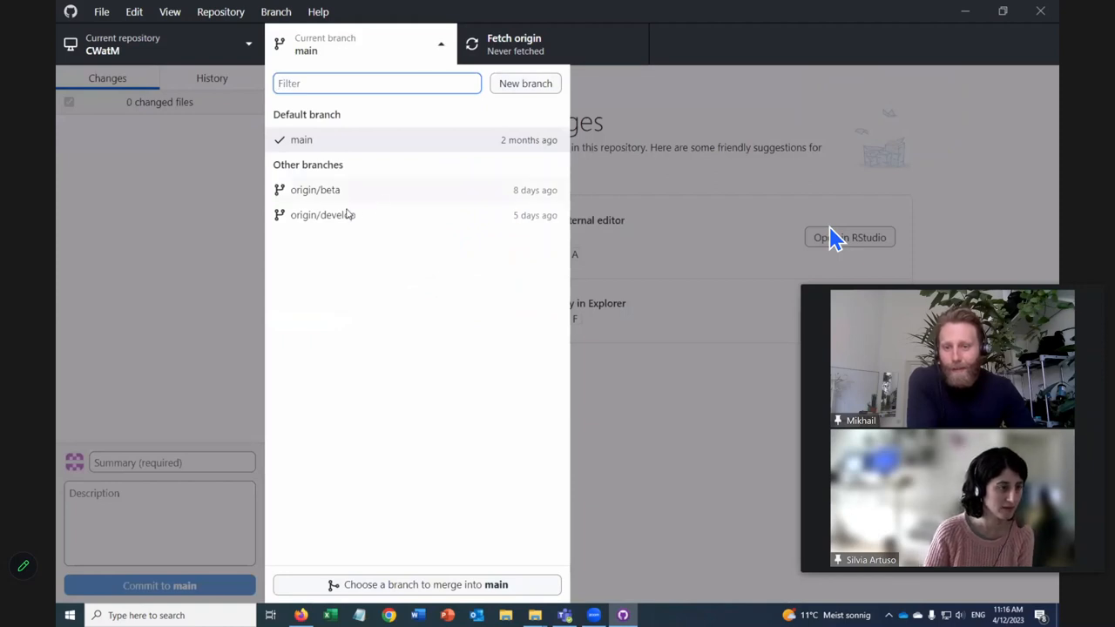
pyautogui.click(322, 216)
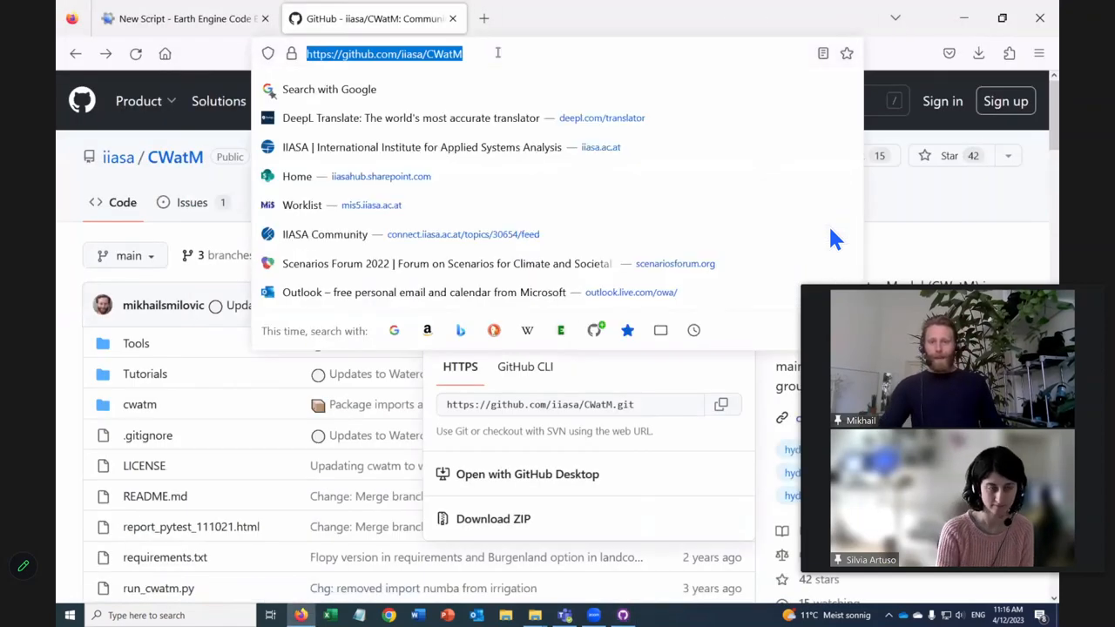
# Step: Search for and open the CWatM-Earth-30min repository, then copy its HTTPS clone address
pyautogui.press('Delete')
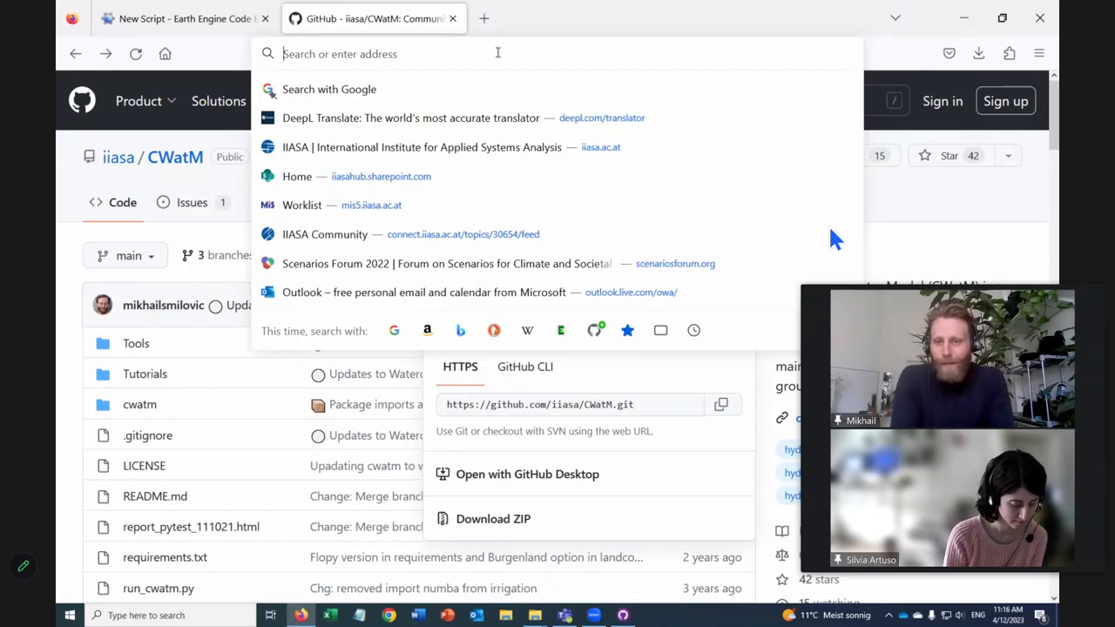
pyautogui.write('cwatm github earth_30 m')
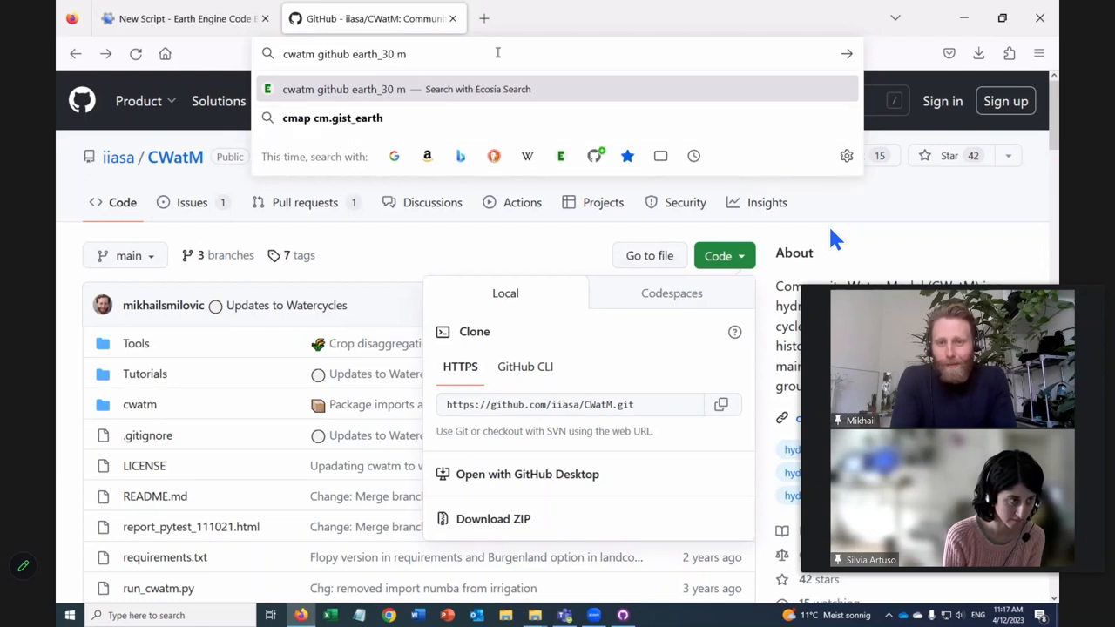
pyautogui.write('an')
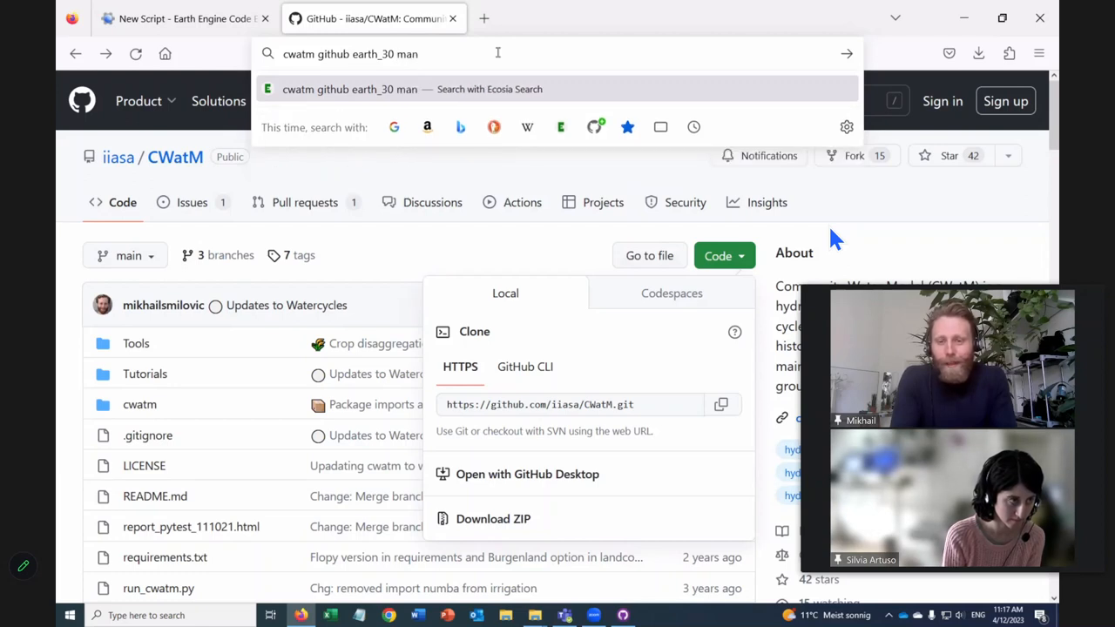
pyautogui.write('i')
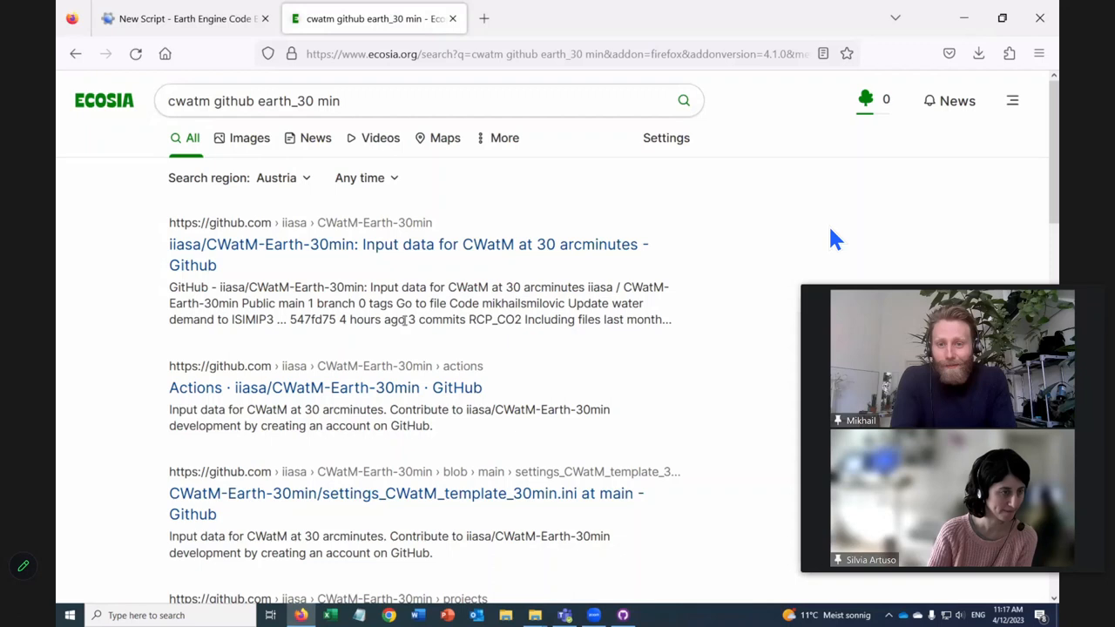
pyautogui.click(408, 244)
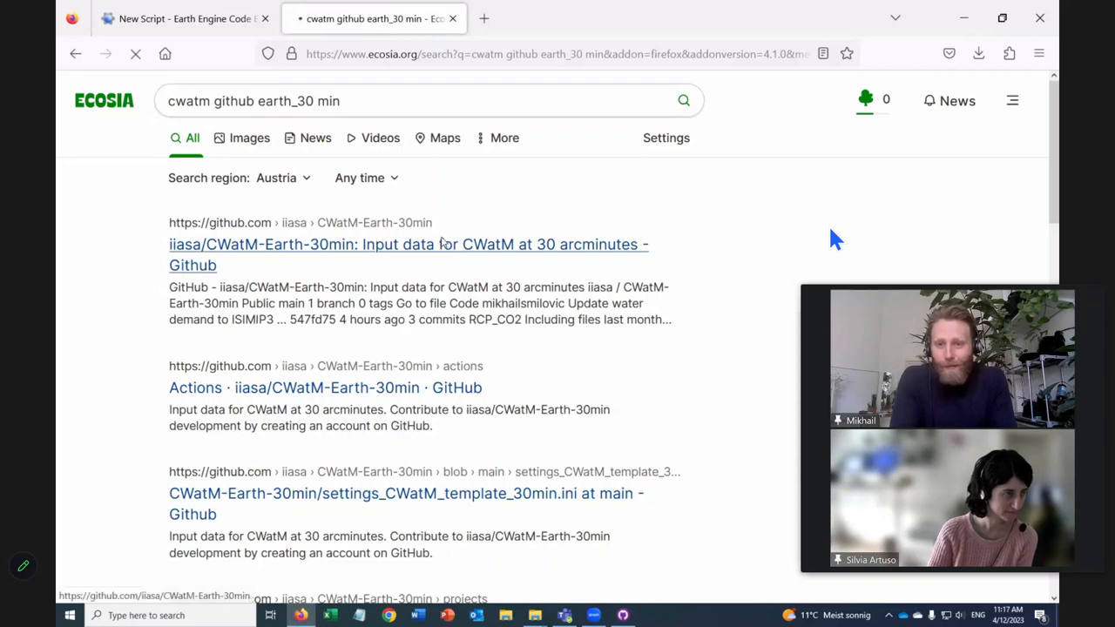
pyautogui.click(408, 244)
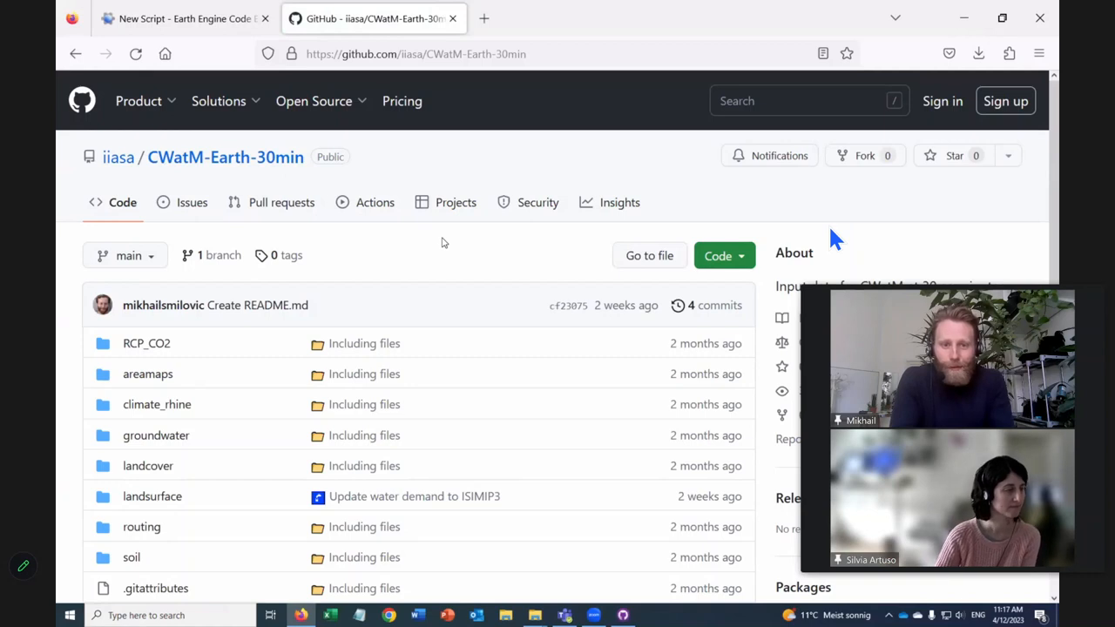
pyautogui.scroll(-3)
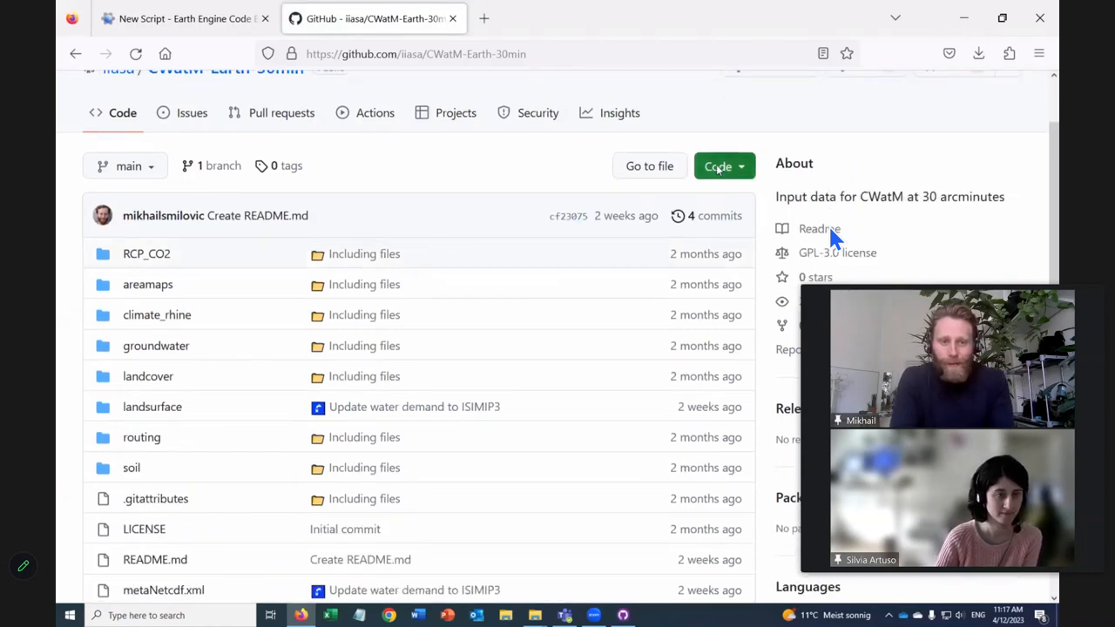
pyautogui.click(720, 166)
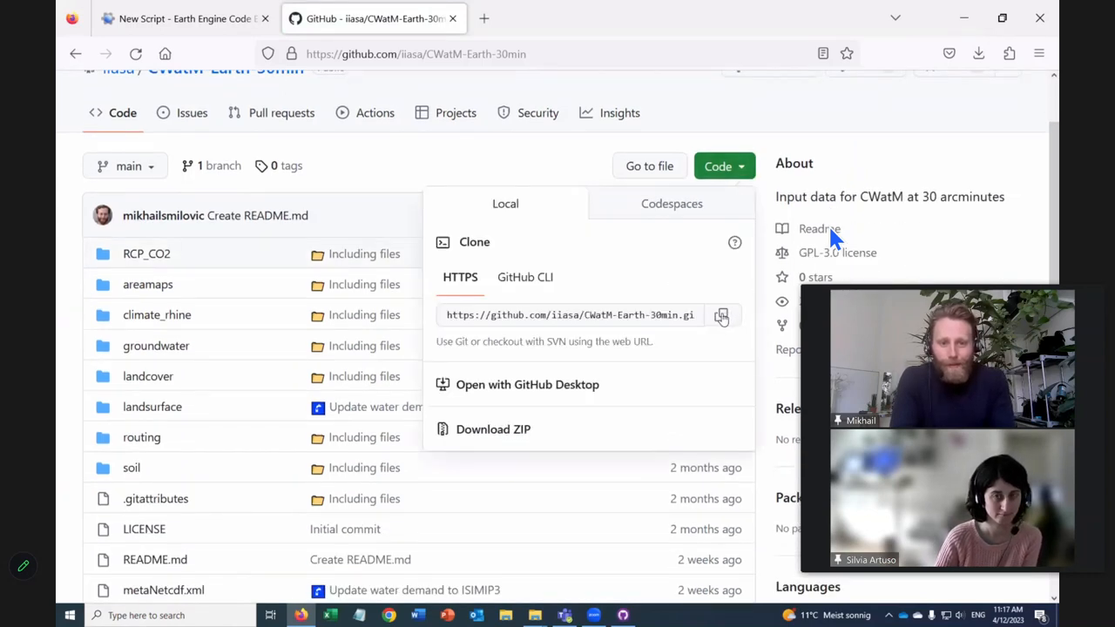
pyautogui.click(721, 313)
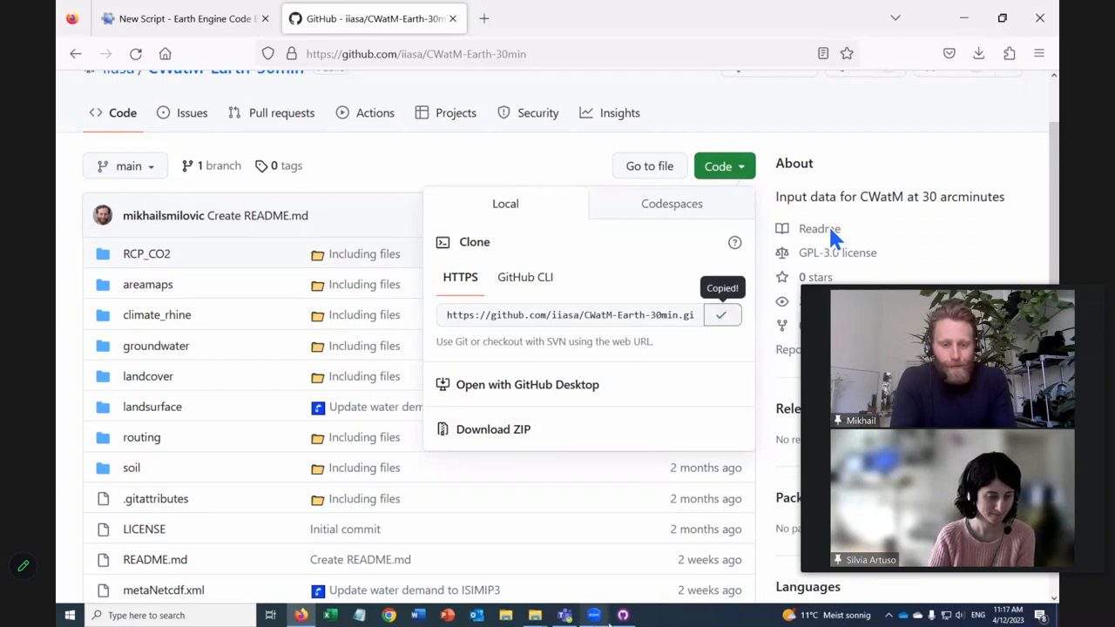
pyautogui.click(621, 614)
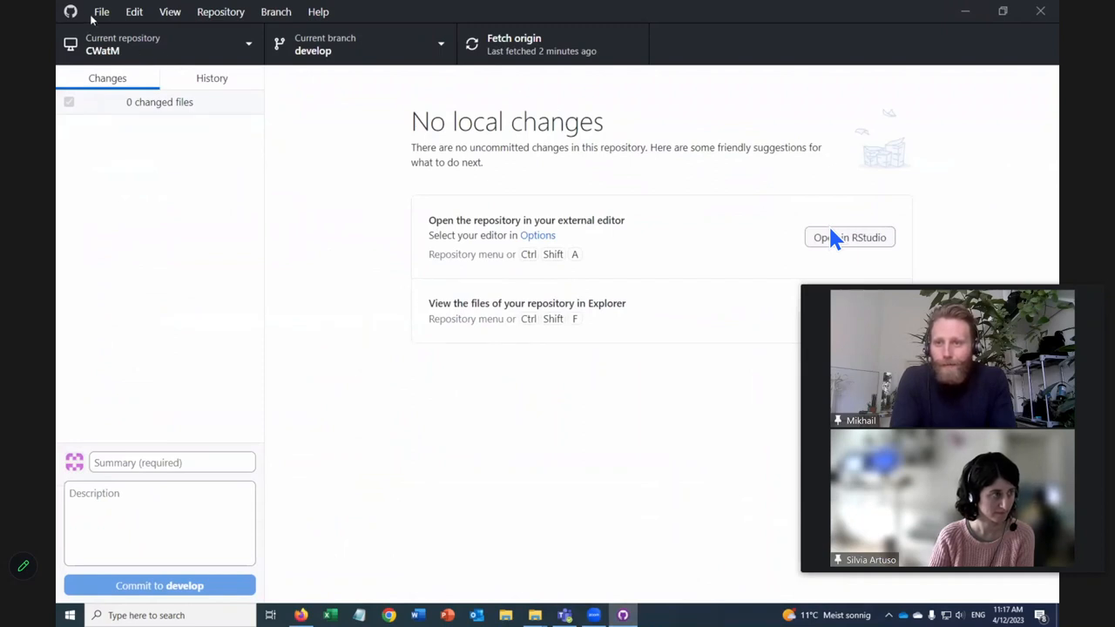
pyautogui.click(101, 10)
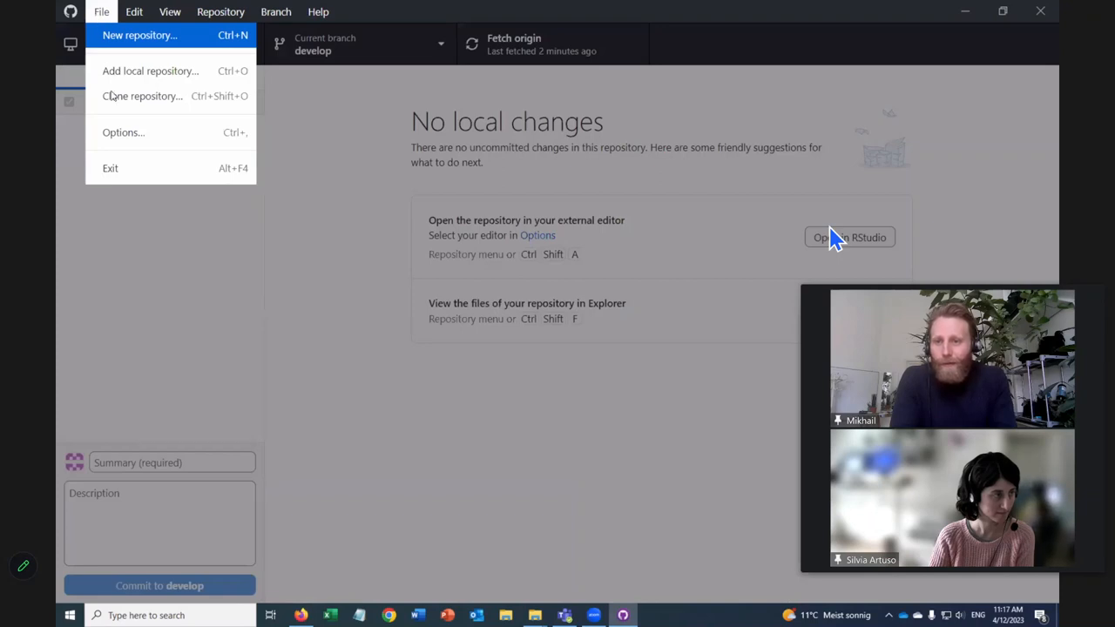
pyautogui.click(143, 96)
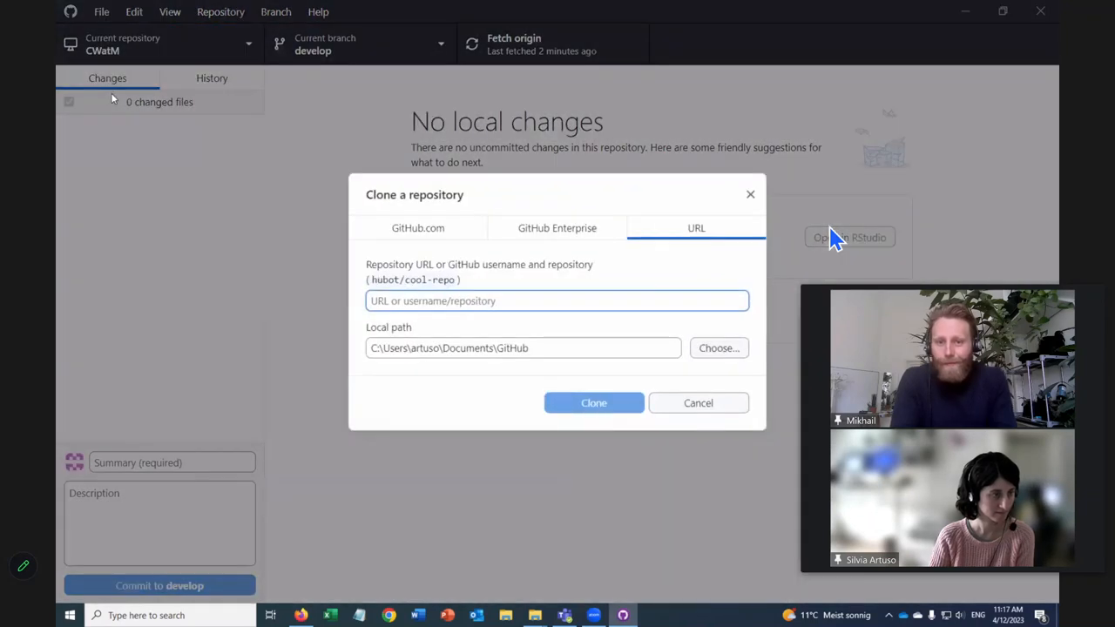
pyautogui.click(557, 299)
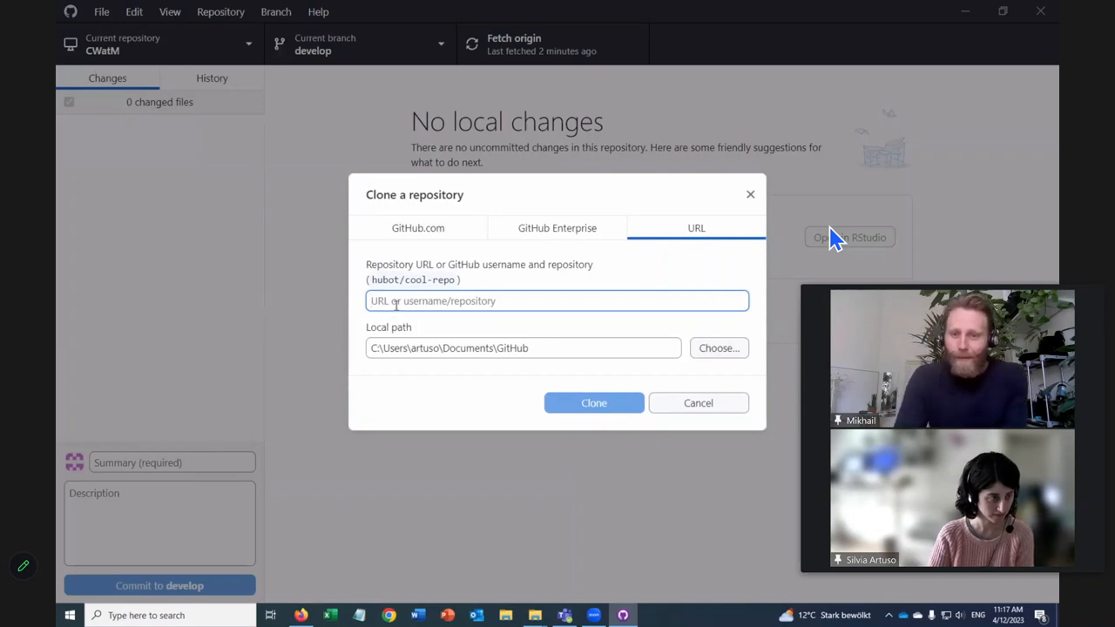
pyautogui.write('https://github.com/iiasa/CWatM-Earth-30min.git')
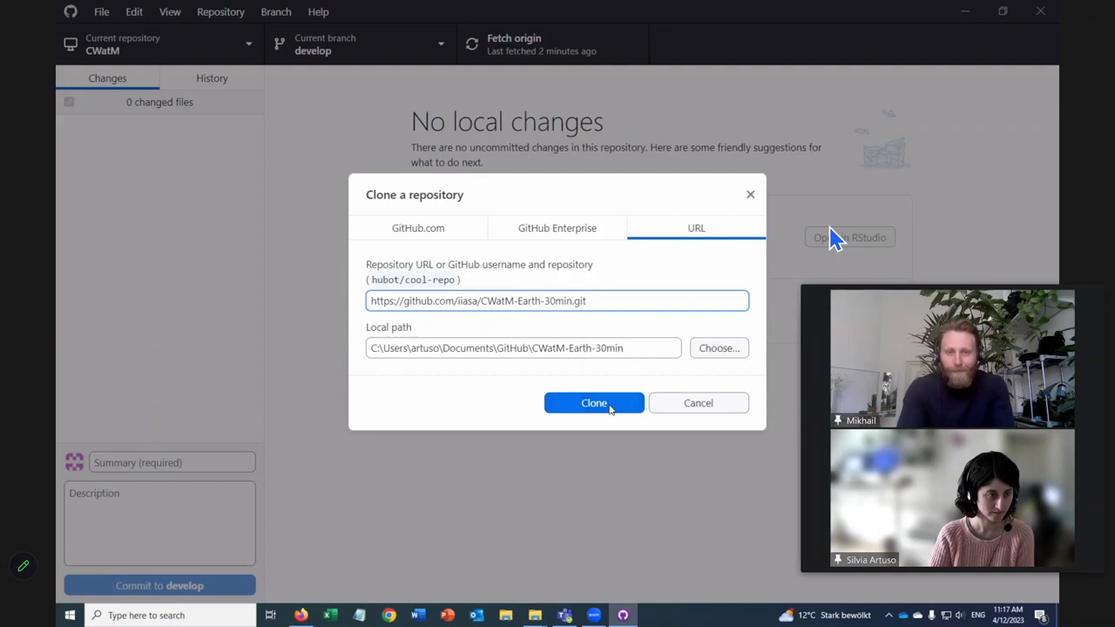
pyautogui.click(592, 402)
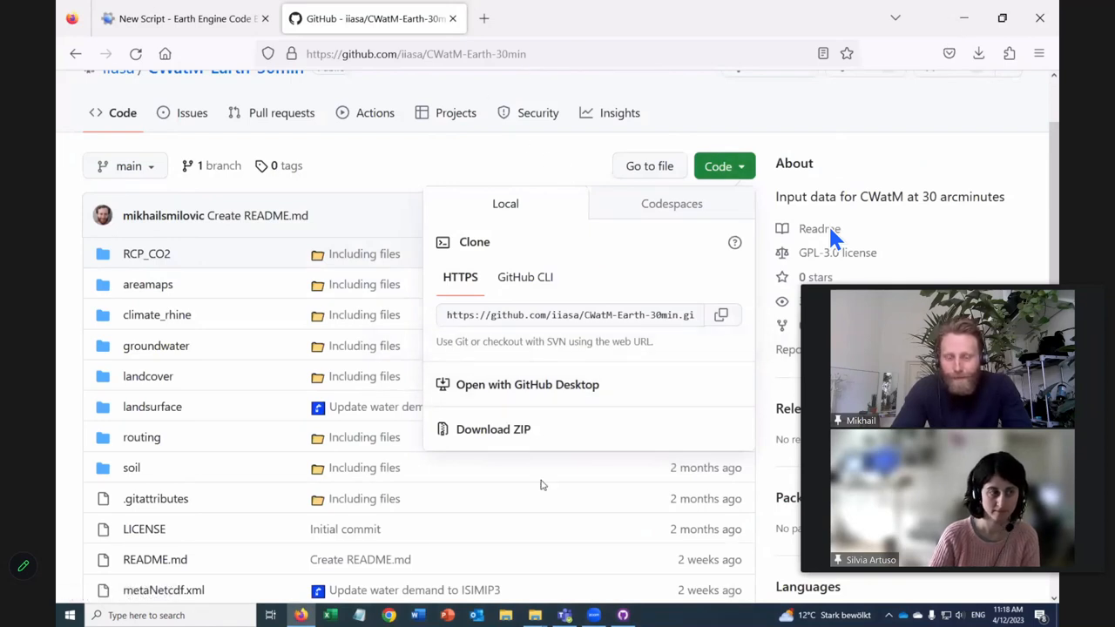
# Step: Scroll down to the README describing input data and the ftp.iiasa.ac.at download link
pyautogui.scroll(-3)
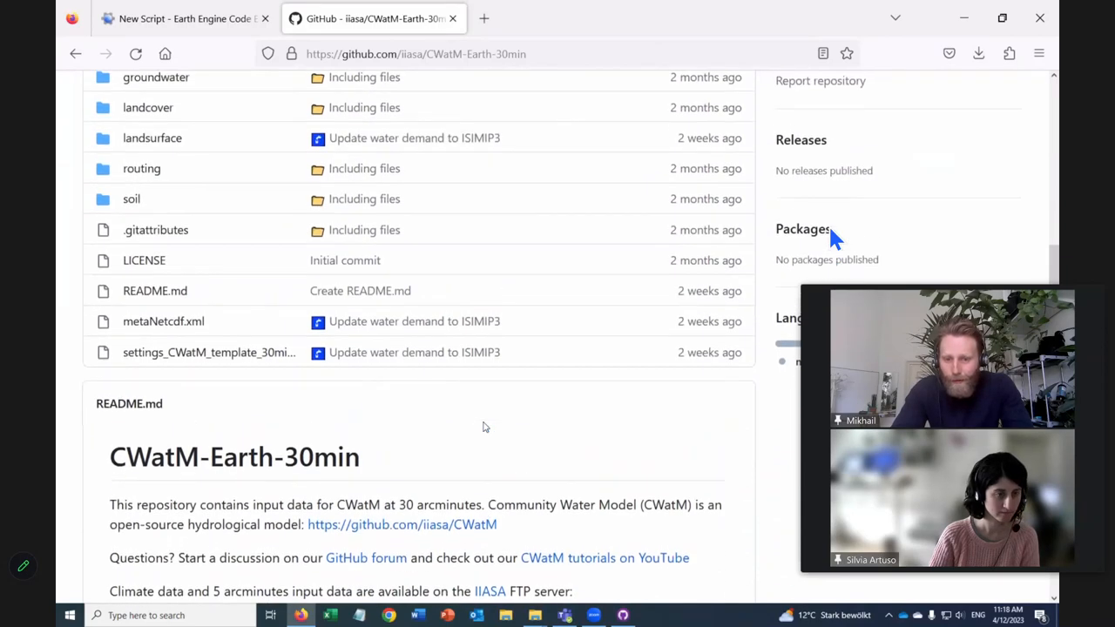
pyautogui.scroll(-3)
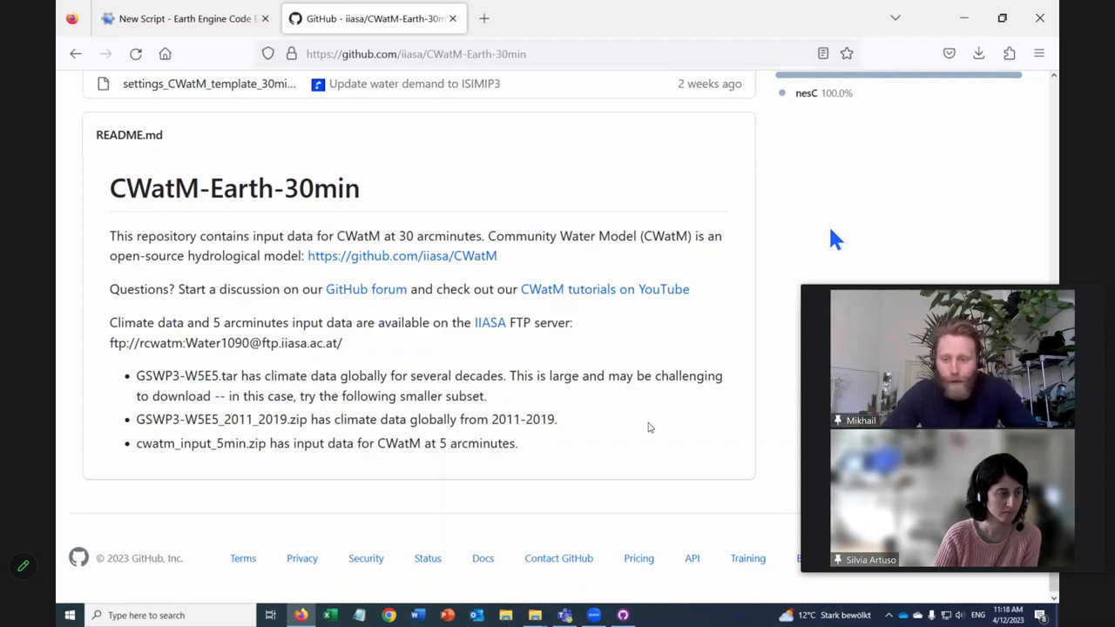
pyautogui.moveTo(364, 344)
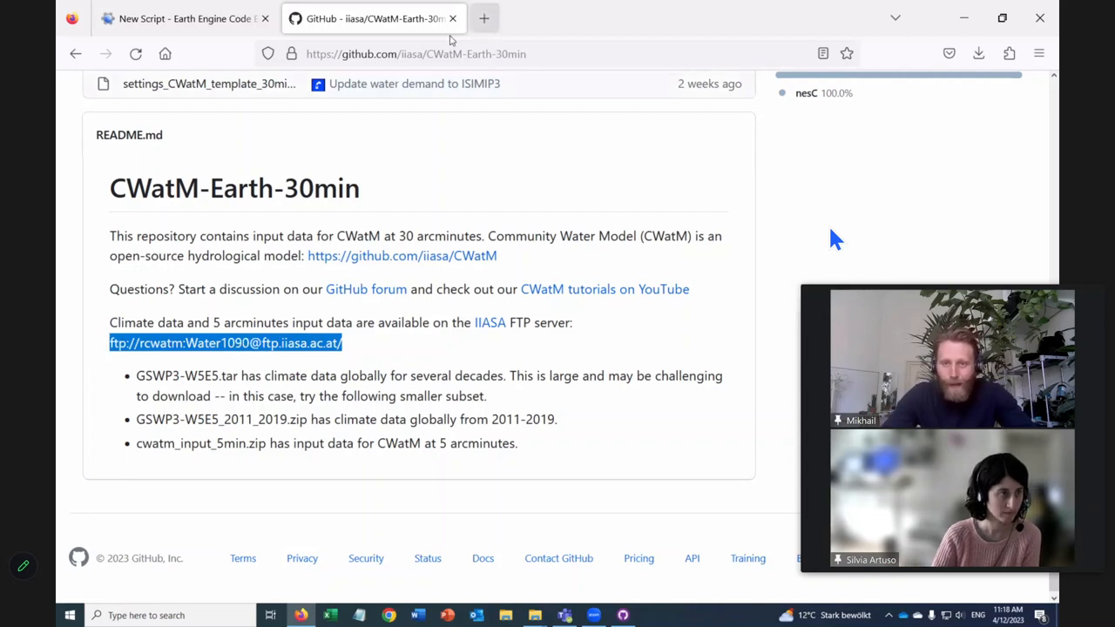
pyautogui.click(484, 17)
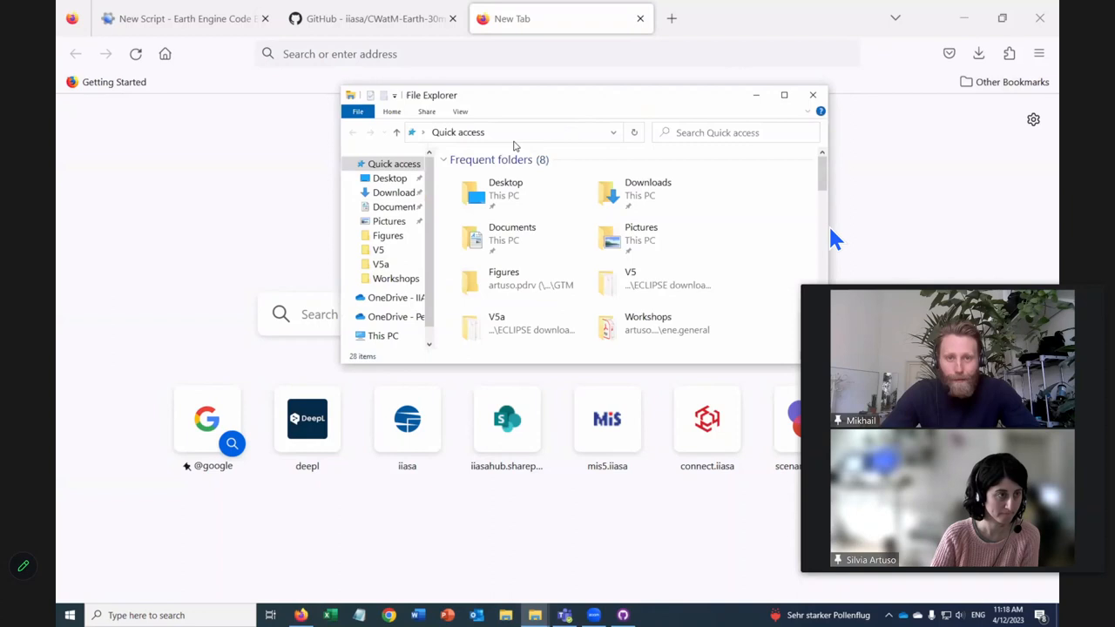
pyautogui.click(518, 132)
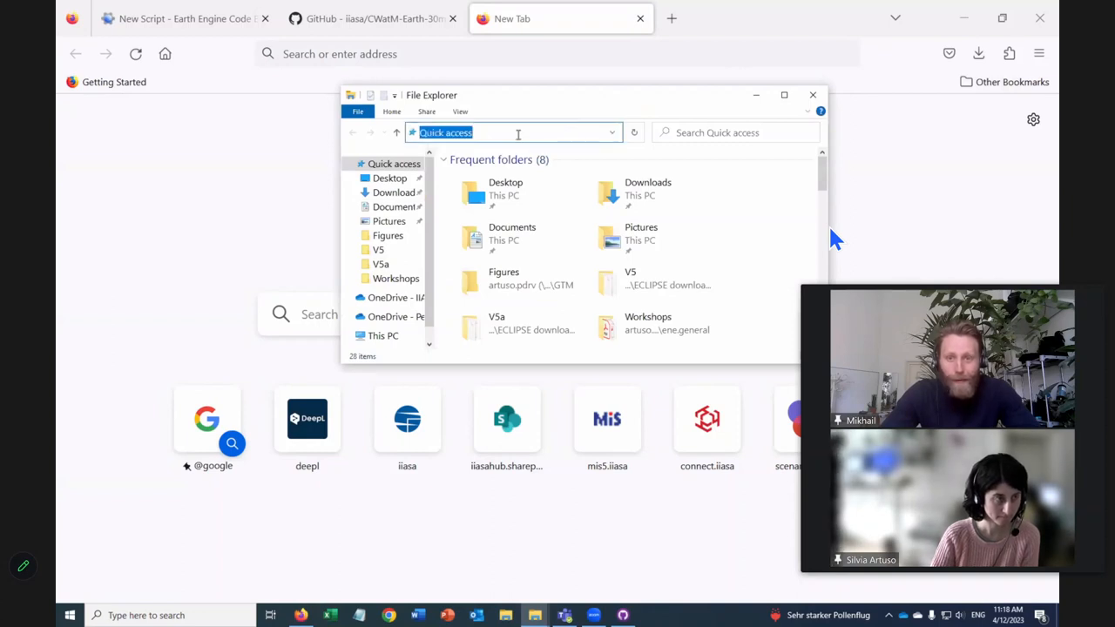
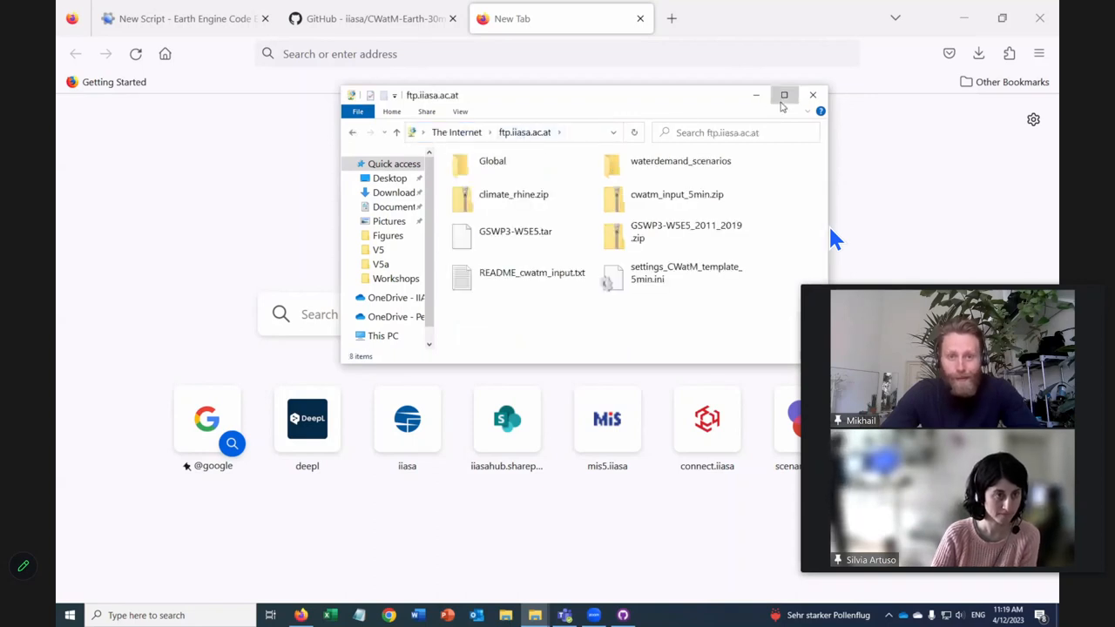
pyautogui.click(784, 94)
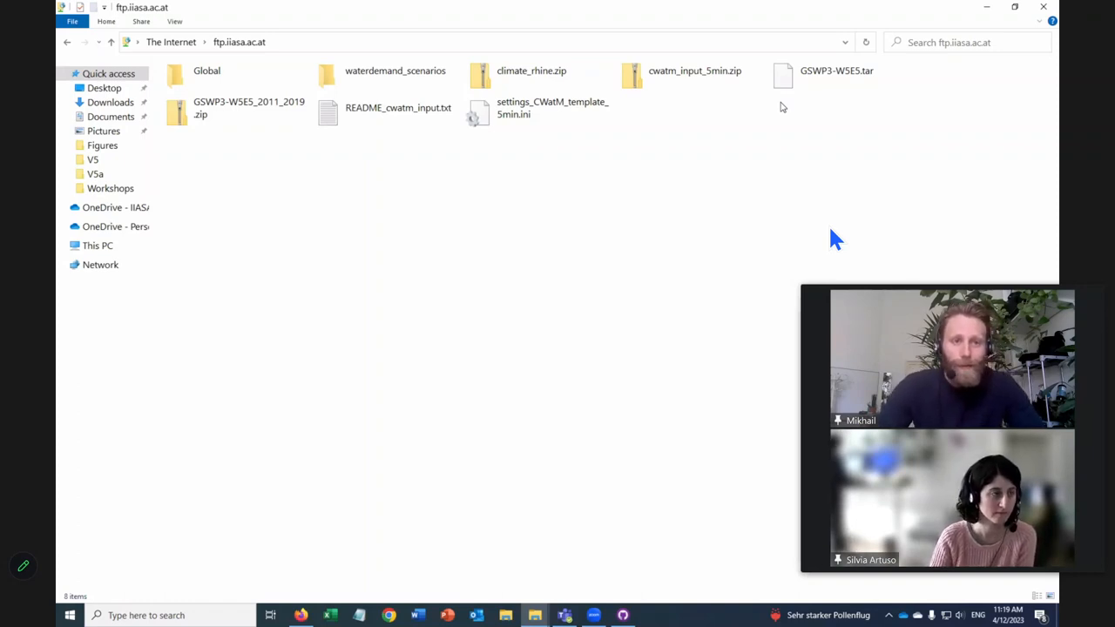
pyautogui.click(235, 108)
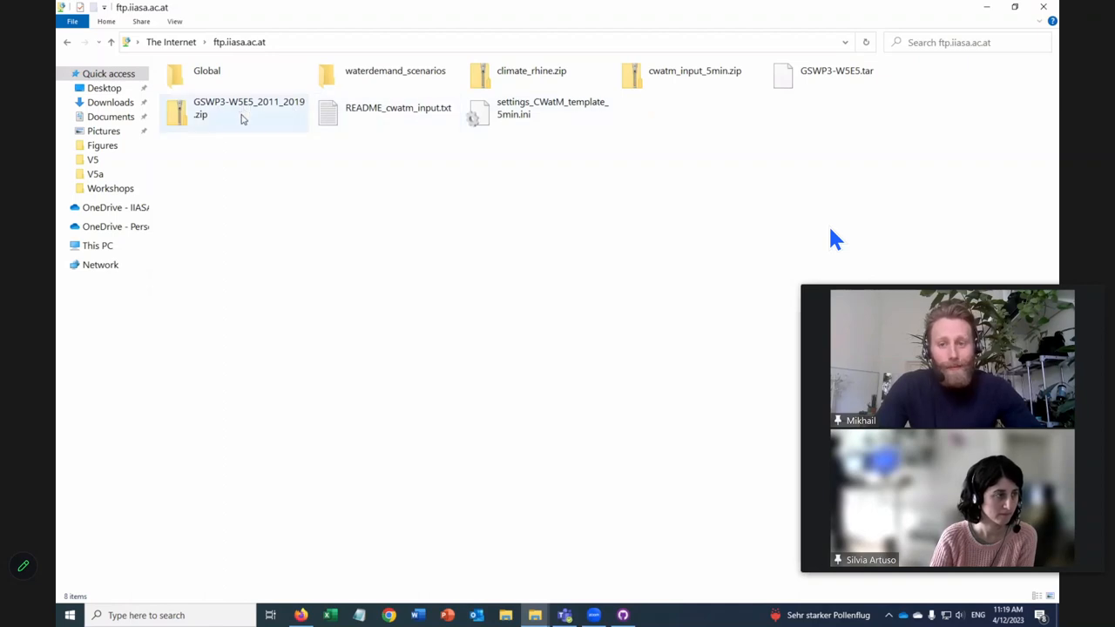
pyautogui.moveTo(247, 108)
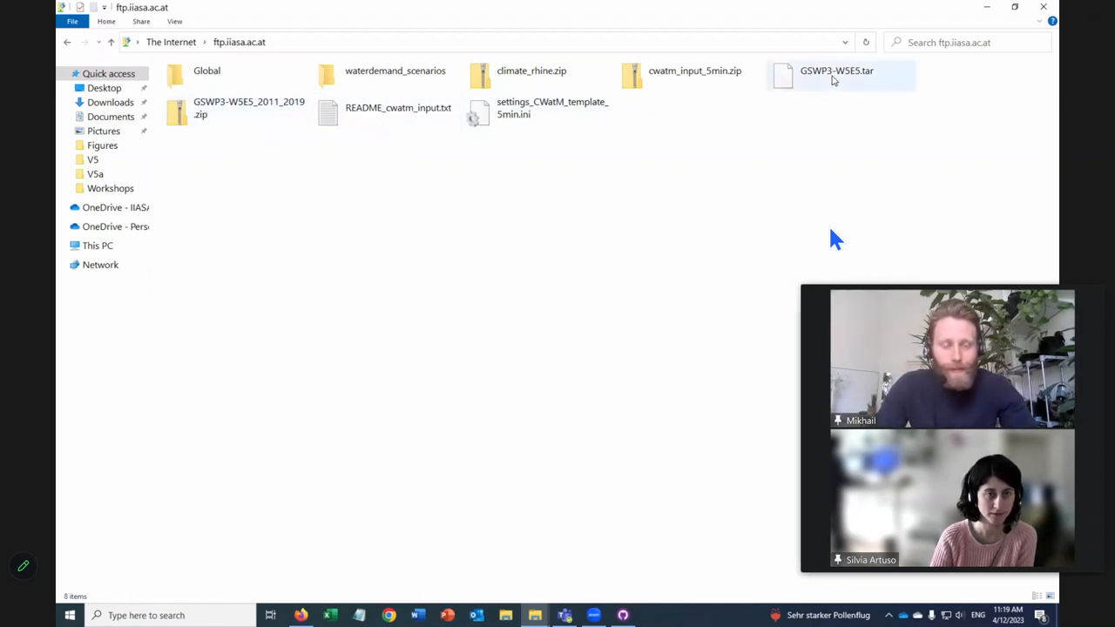
pyautogui.moveTo(836, 73)
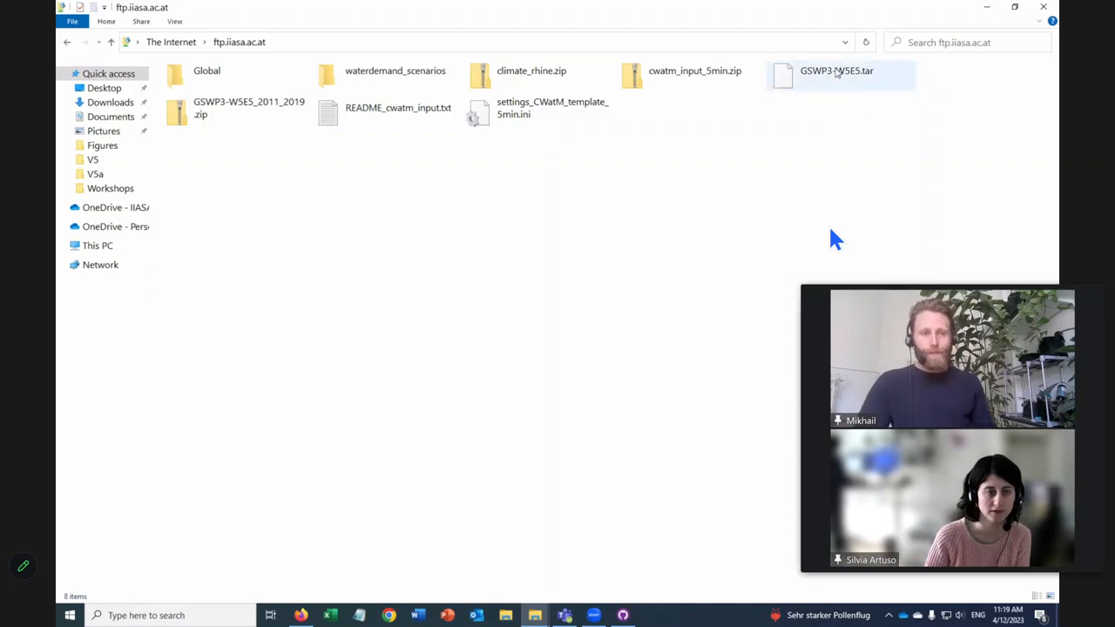
pyautogui.moveTo(836, 74)
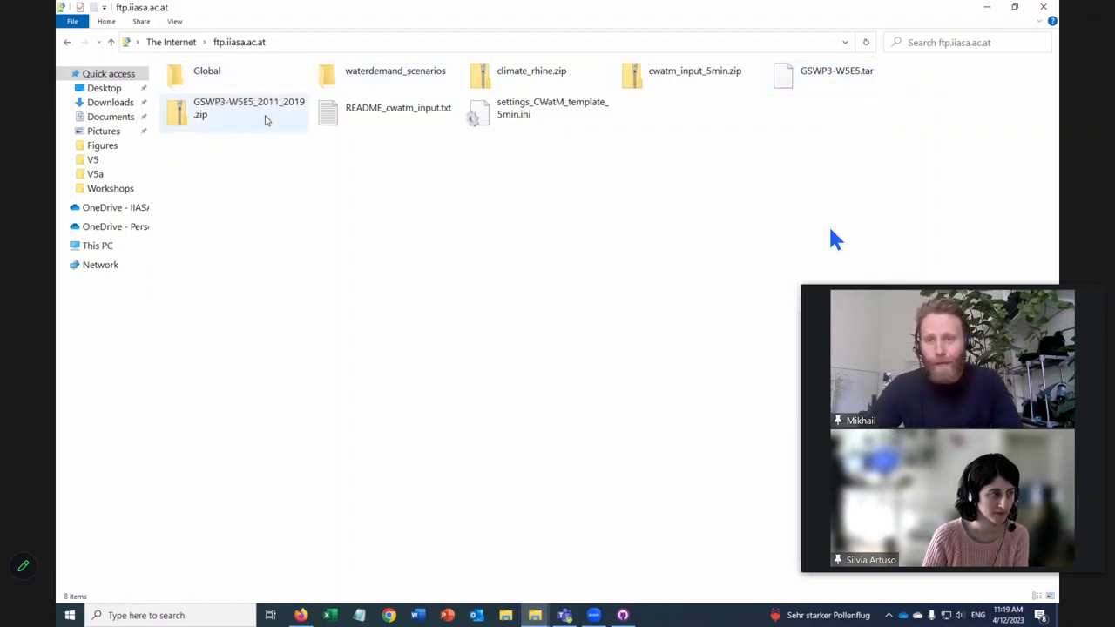
pyautogui.moveTo(247, 108)
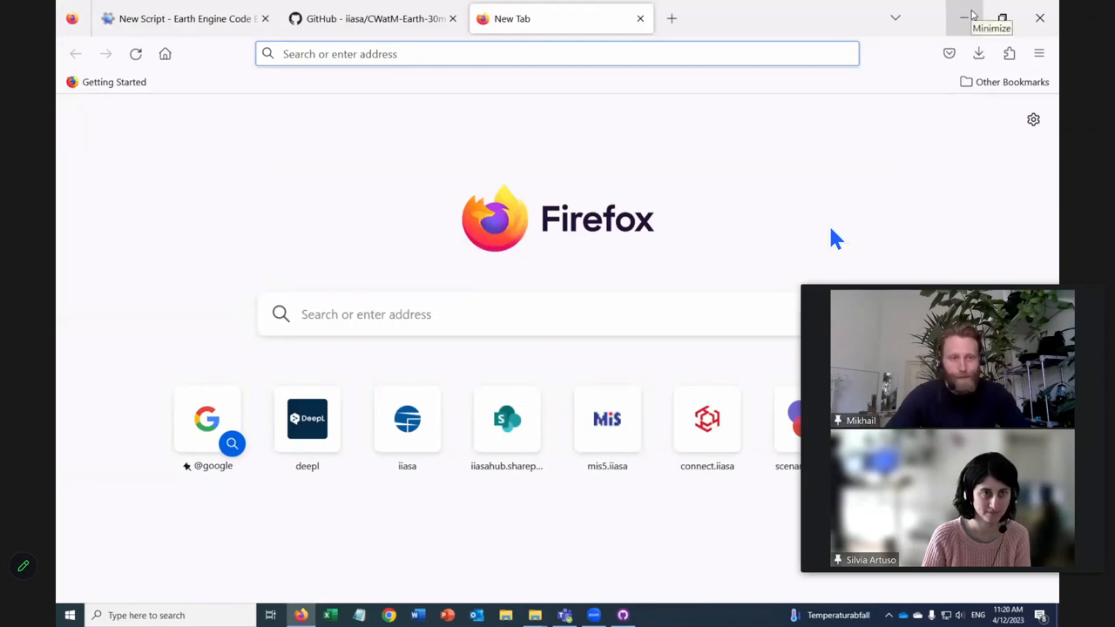
# Step: Bring up GitHub Desktop on CWatM-Earth-30min and initialize Git LFS for the repository
pyautogui.click(972, 18)
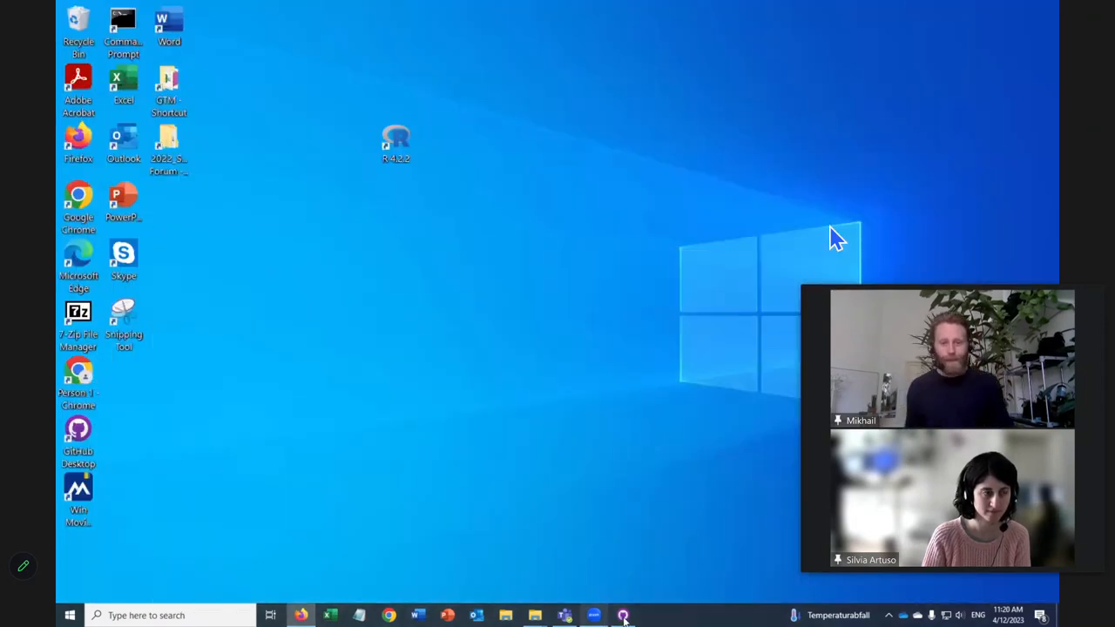
pyautogui.click(622, 615)
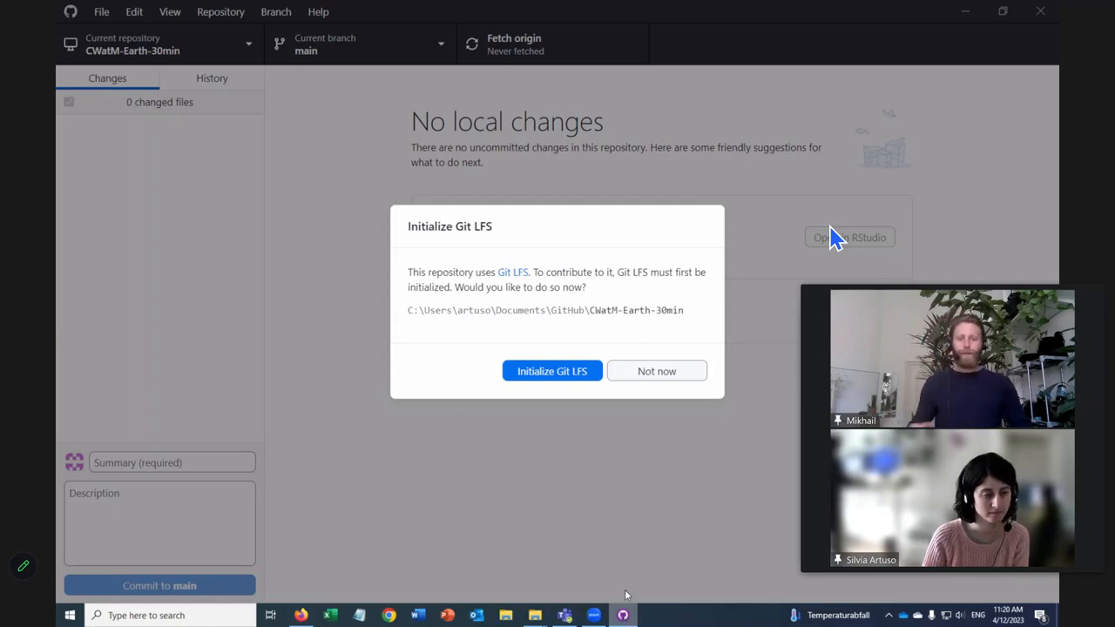
pyautogui.moveTo(648, 497)
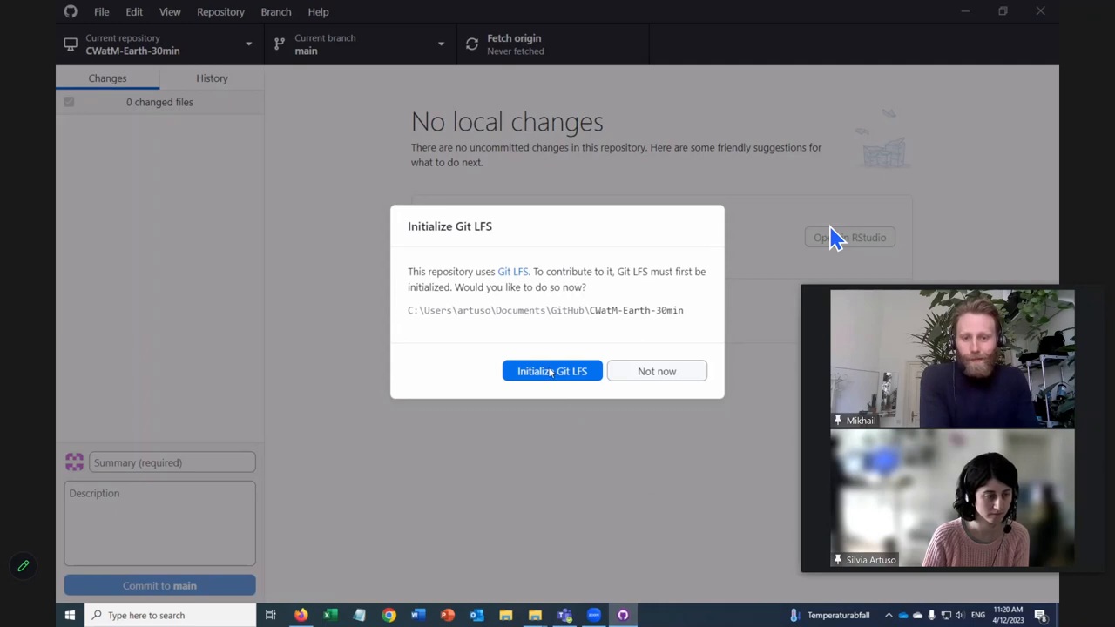
pyautogui.click(655, 371)
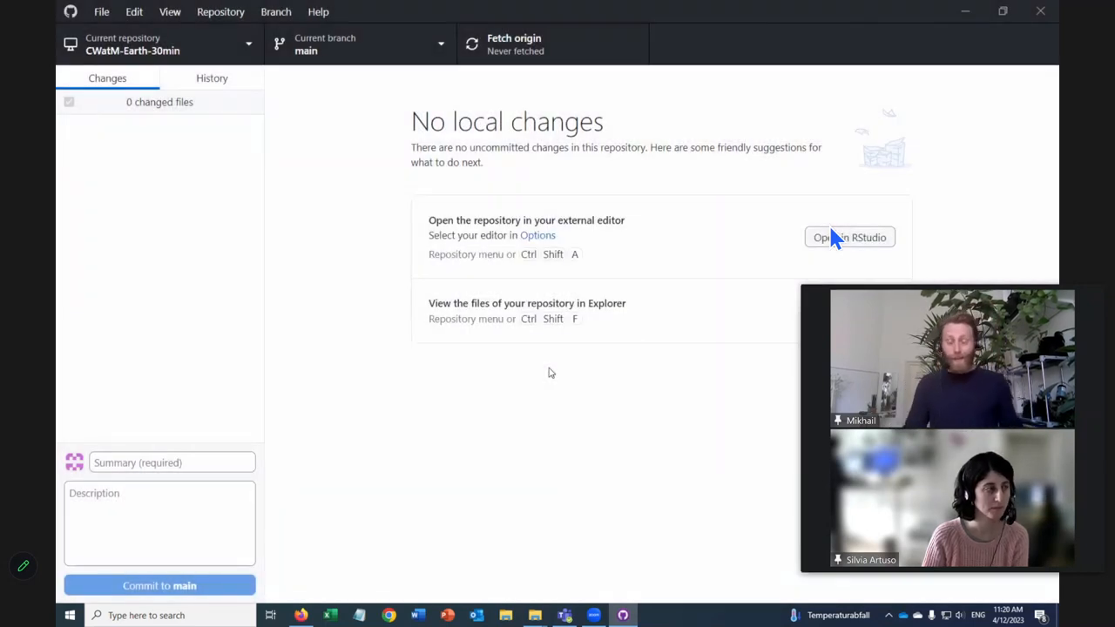
pyautogui.moveTo(374, 169)
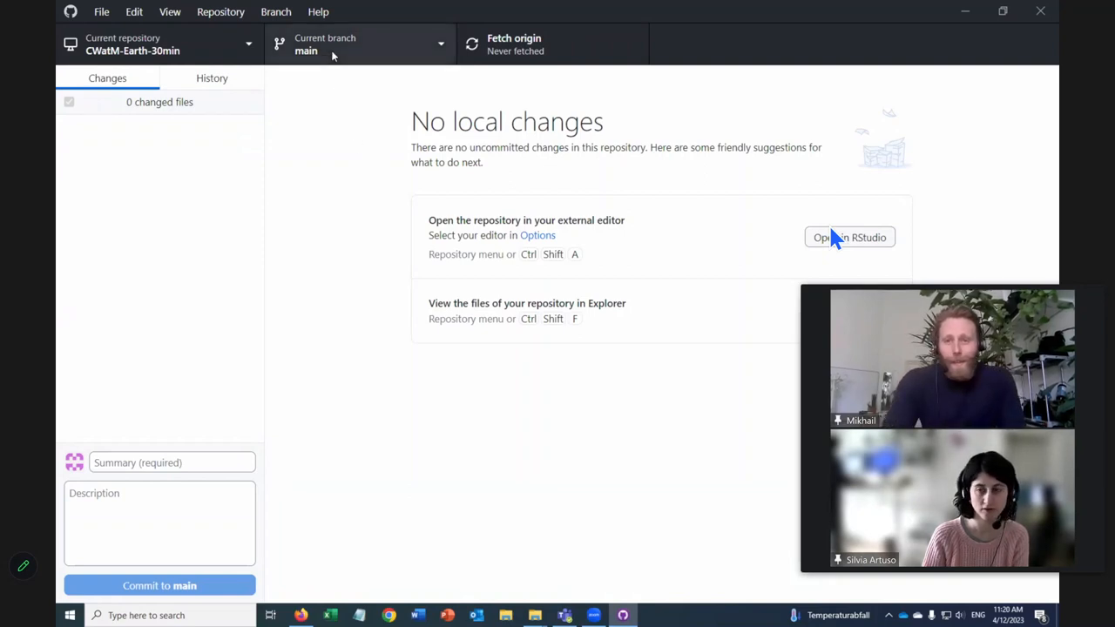
pyautogui.moveTo(380, 270)
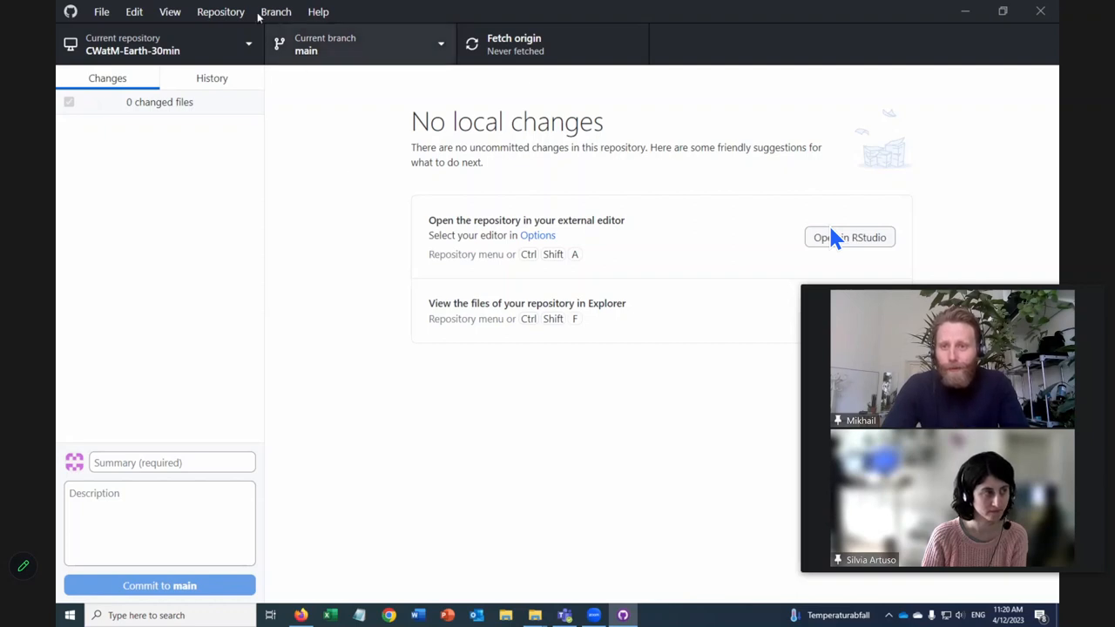
# Step: Show the CWatM-Earth-30min repository folder in File Explorer via the Repository menu
pyautogui.click(219, 10)
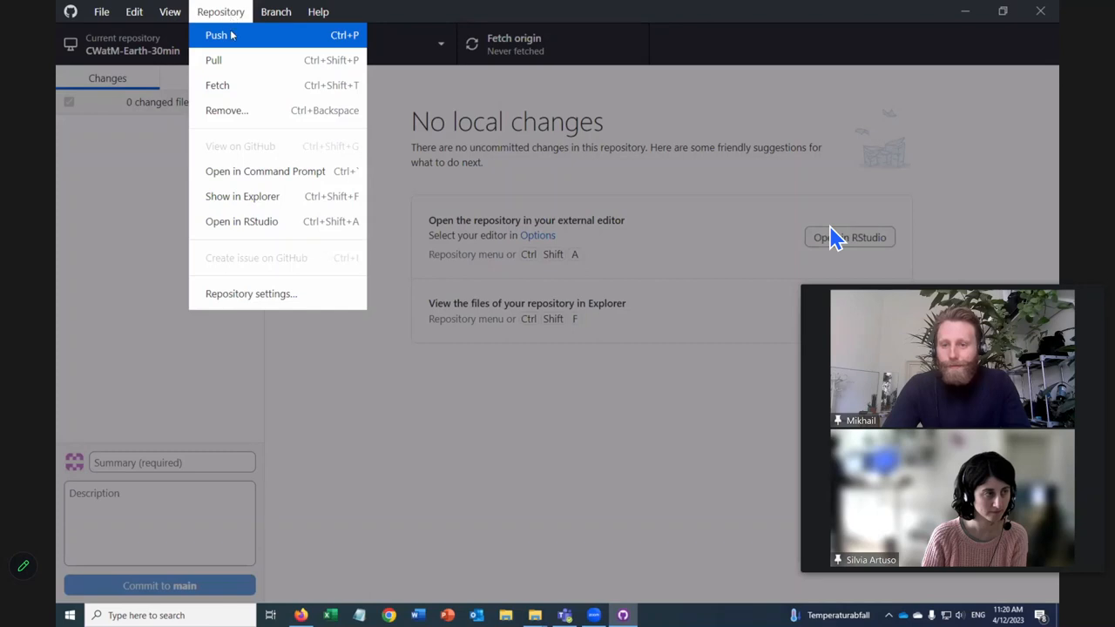
pyautogui.click(242, 196)
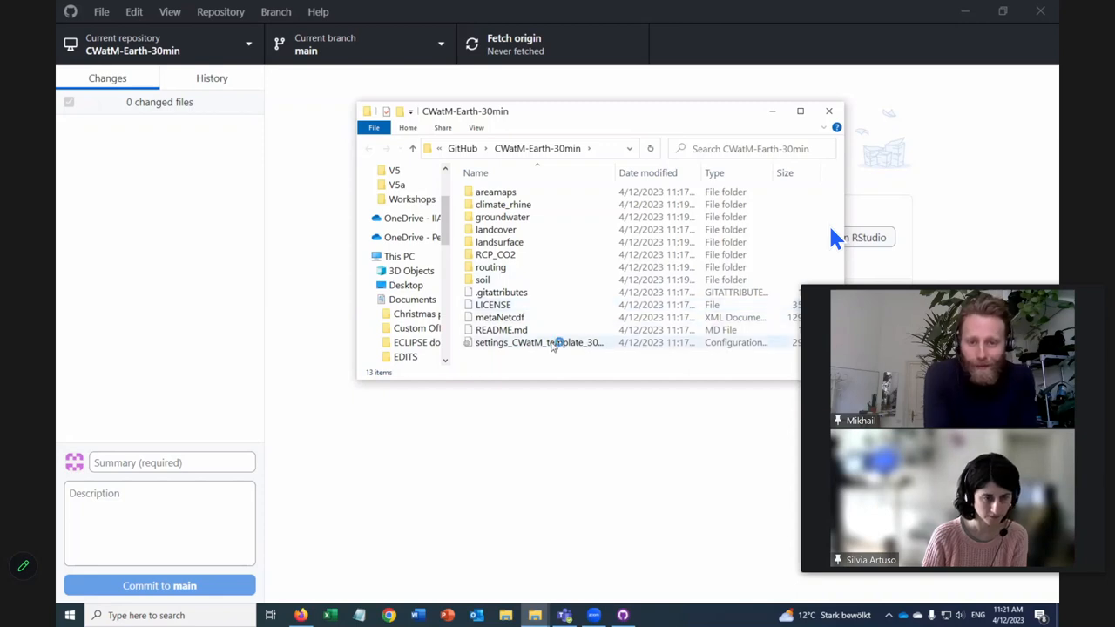
# Step: Edit settings_CWatM_template_30min in Notepad, pointing PathRoot and PathOut at local Documents\GitHub folders
pyautogui.doubleClick(538, 342)
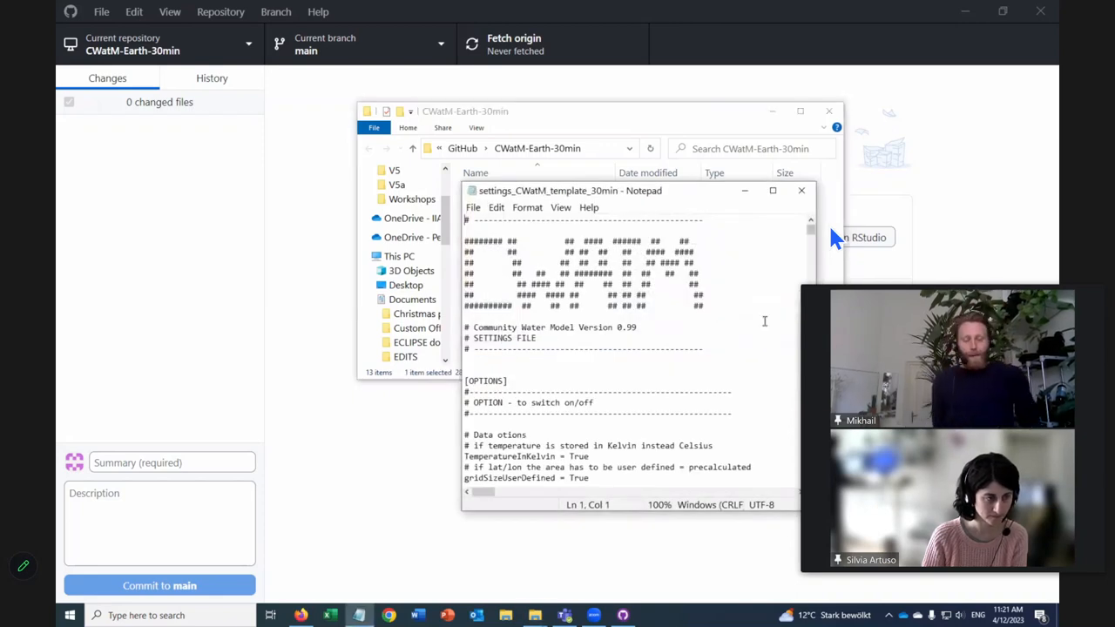
pyautogui.scroll(-3)
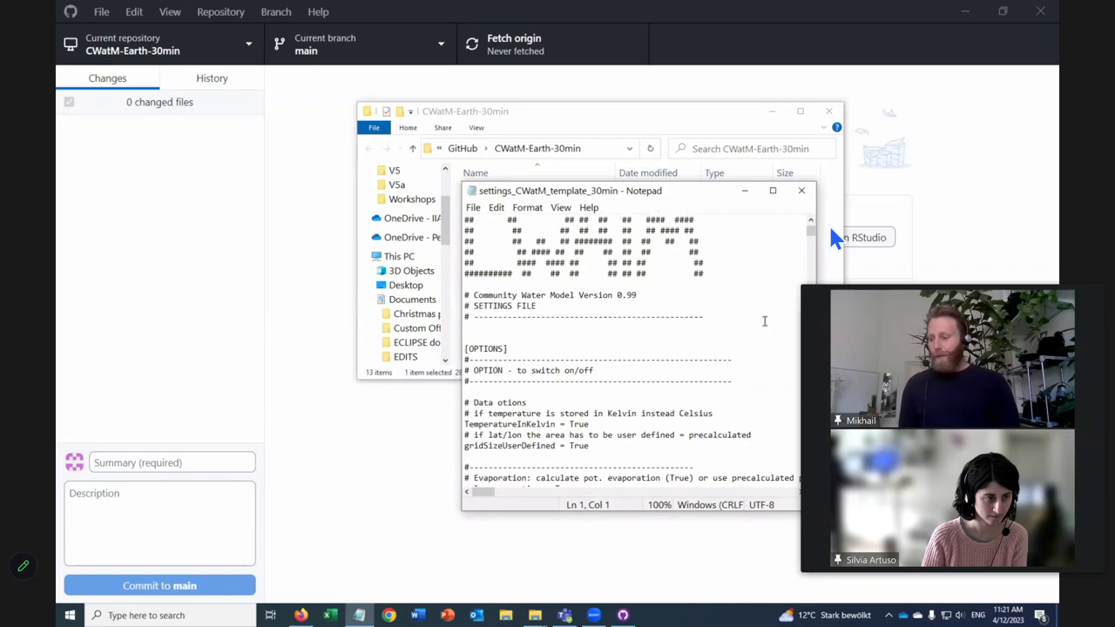
pyautogui.scroll(-3)
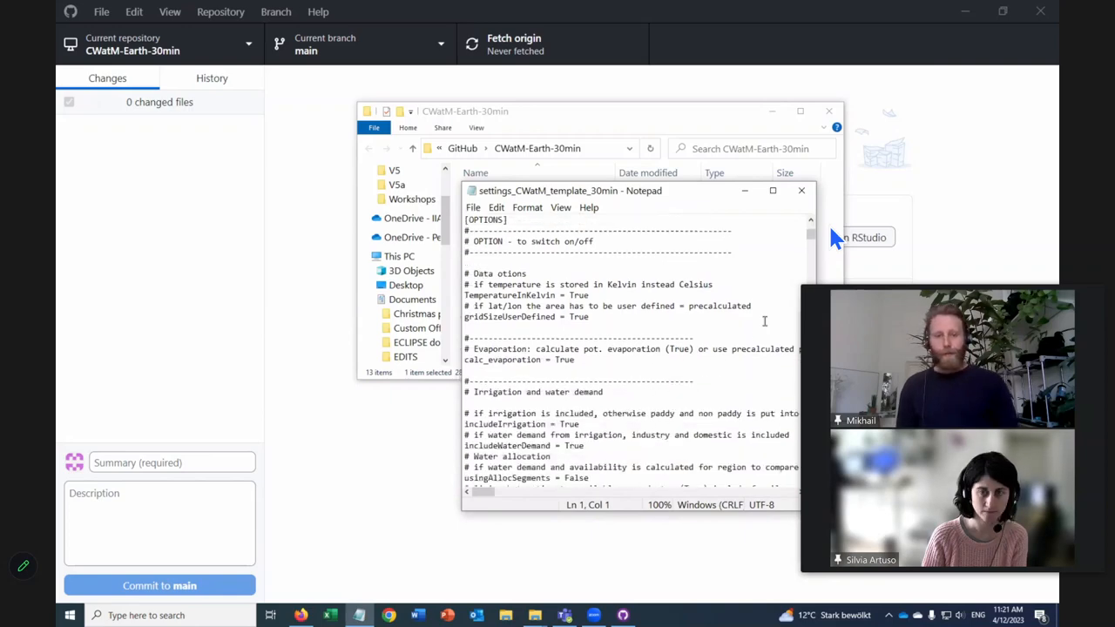
pyautogui.scroll(-3)
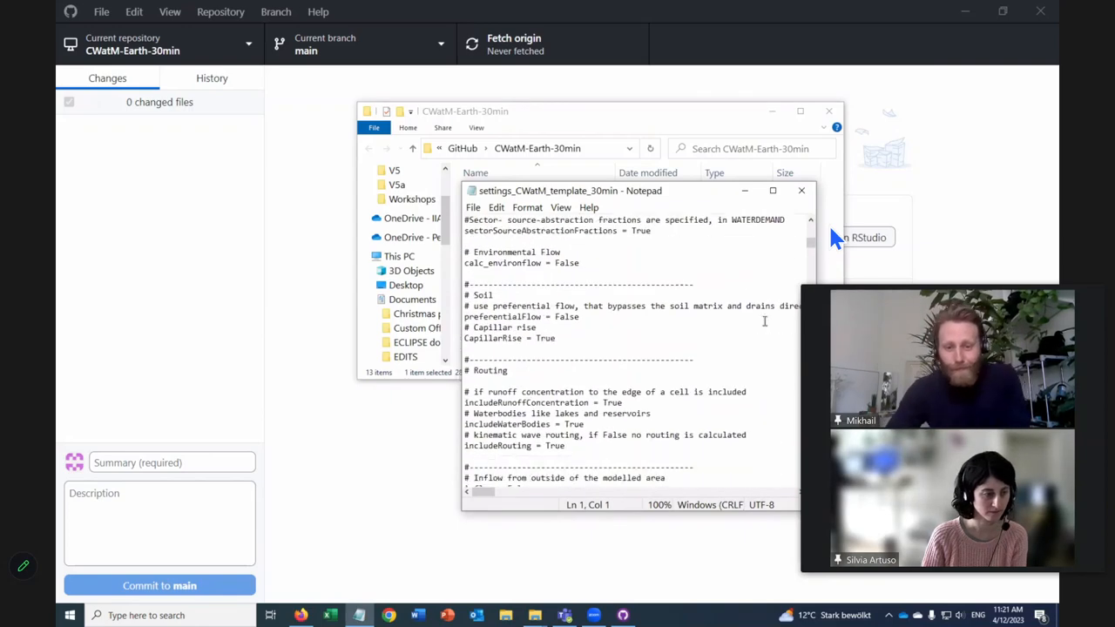
pyautogui.scroll(-3)
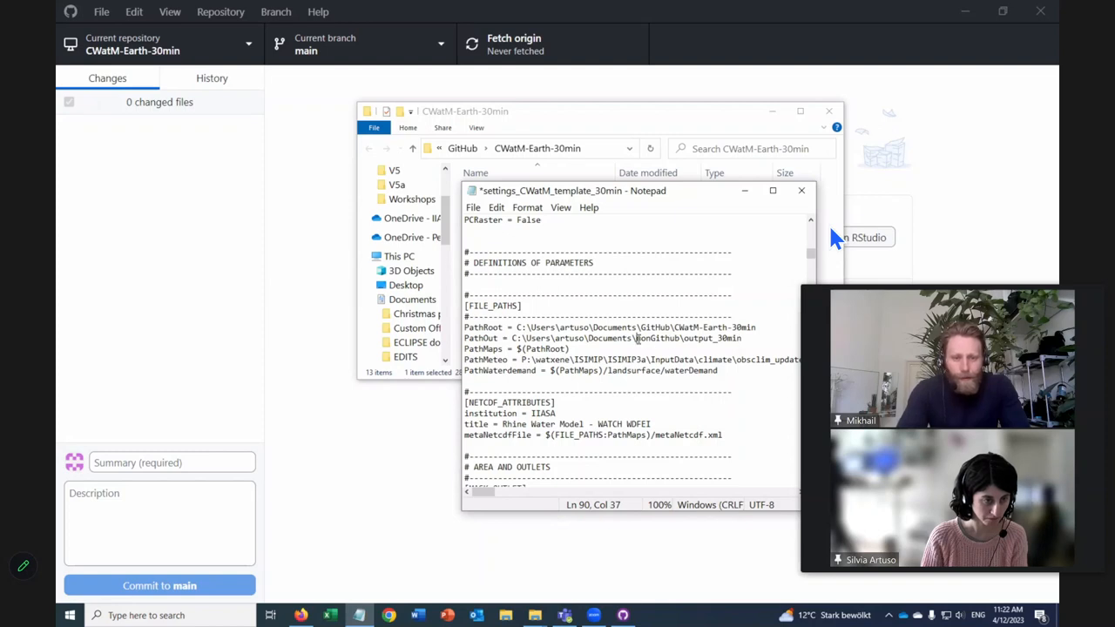
pyautogui.doubleClick(654, 338)
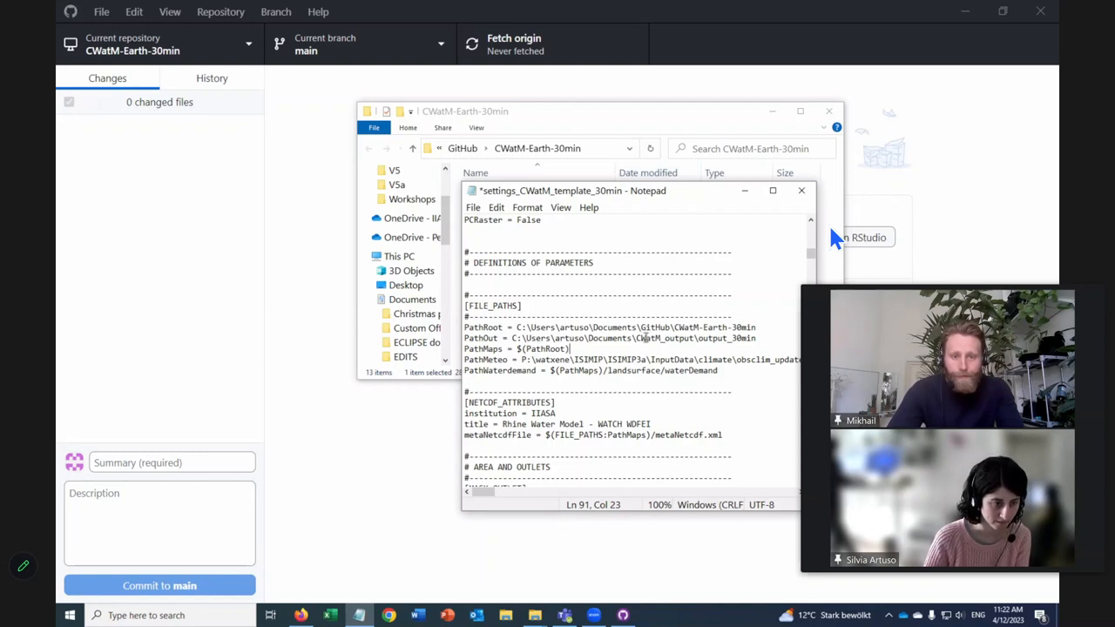
# Step: Create a new CWatM_output folder under Documents for the model's output
pyautogui.doubleClick(665, 338)
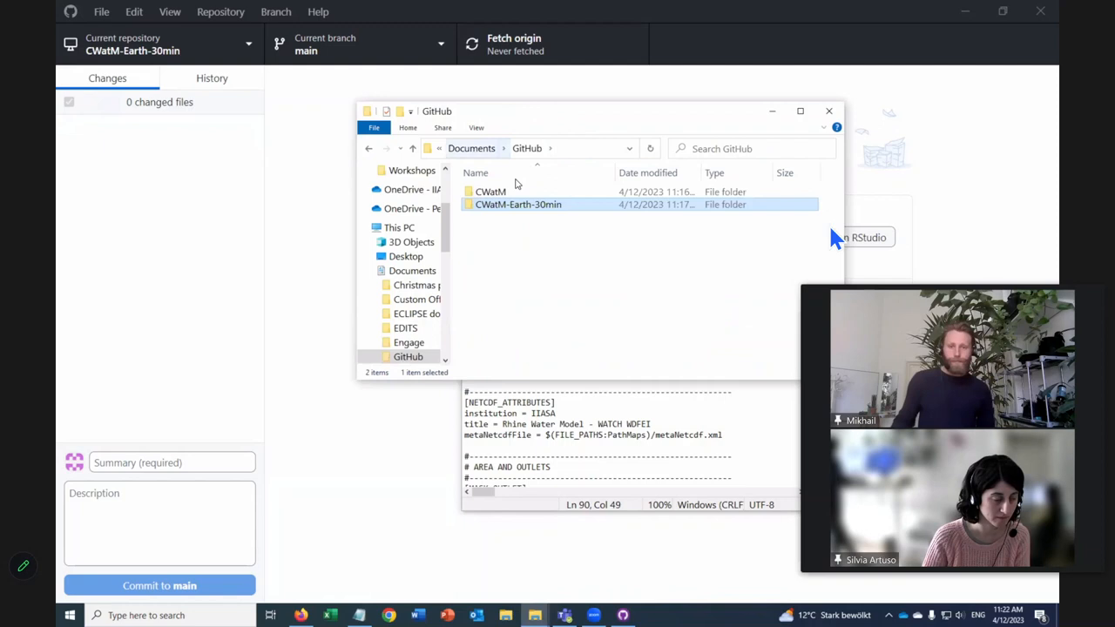
pyautogui.moveTo(522, 239)
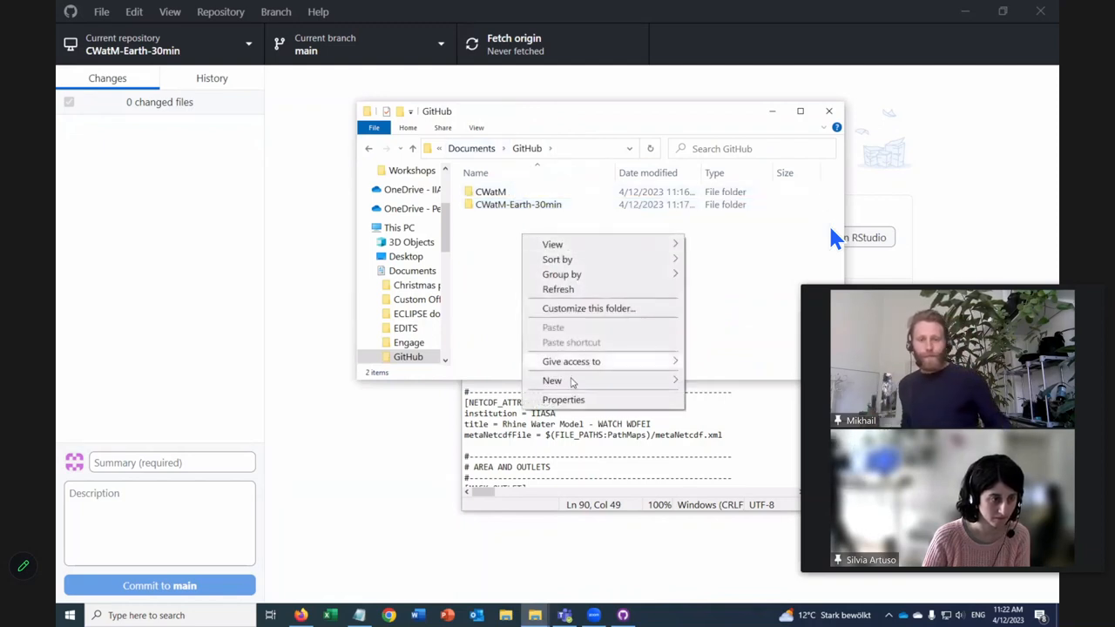
pyautogui.click(550, 380)
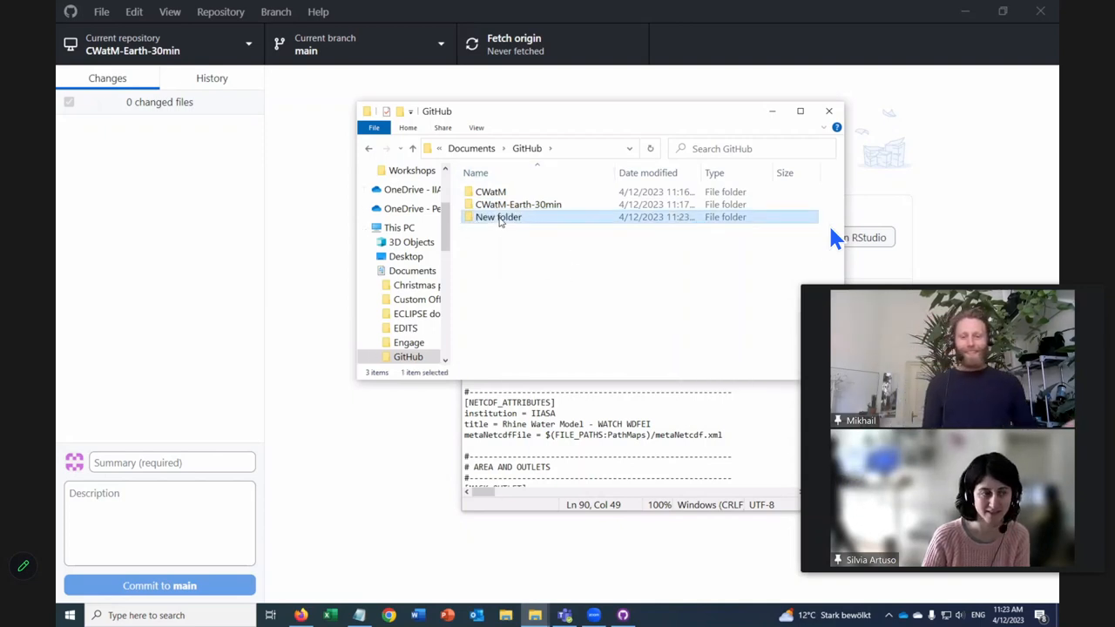
pyautogui.rightClick(498, 216)
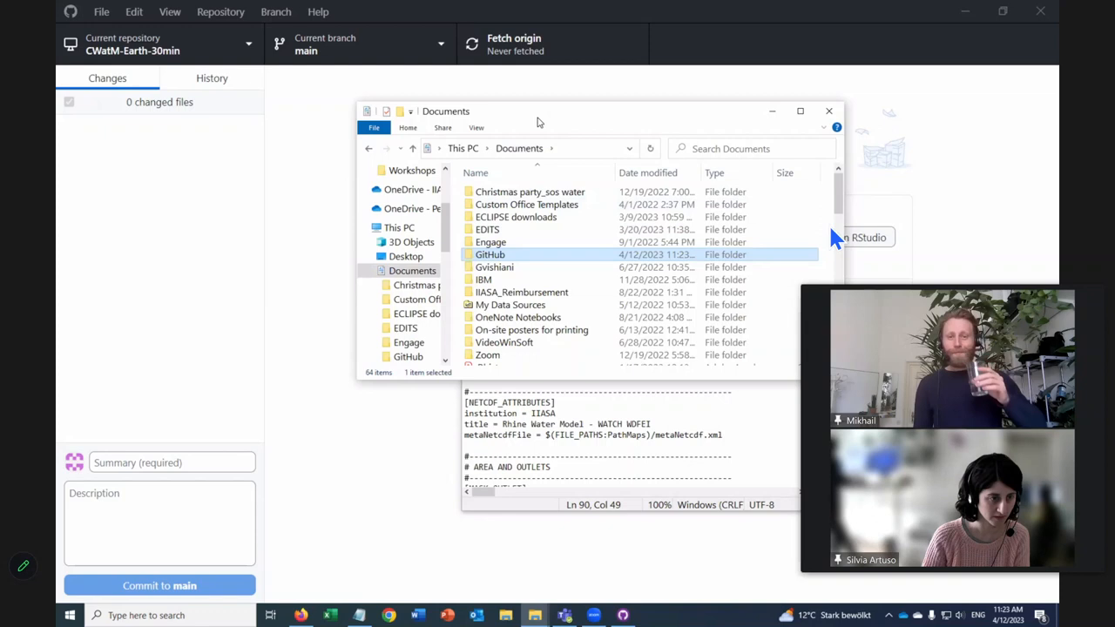
pyautogui.moveTo(537, 111); pyautogui.dragTo(601, 121)
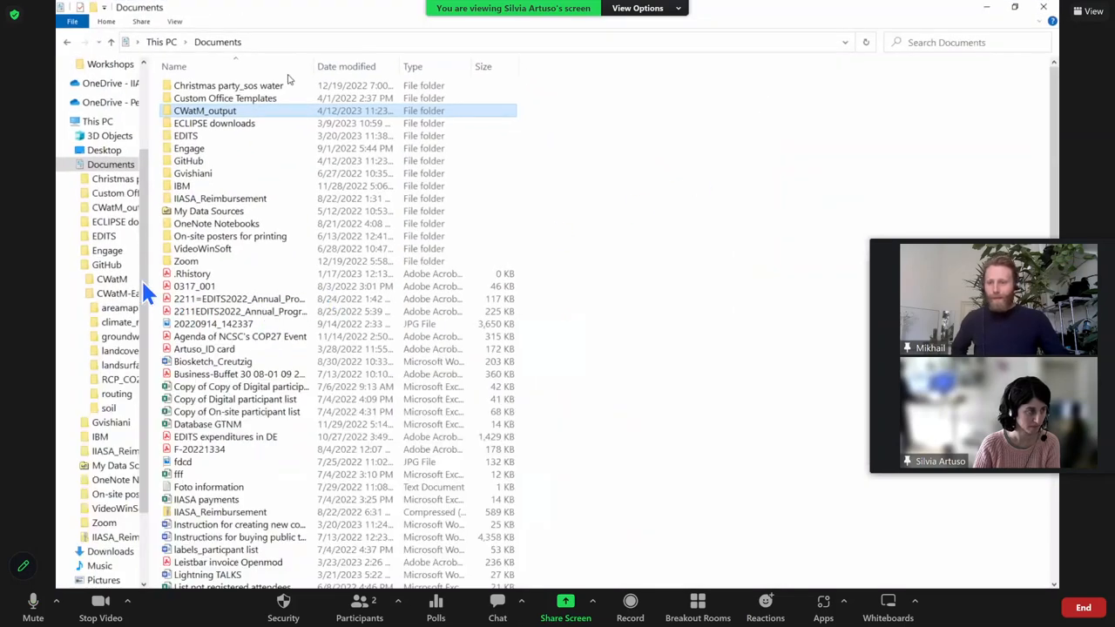
pyautogui.click(105, 150)
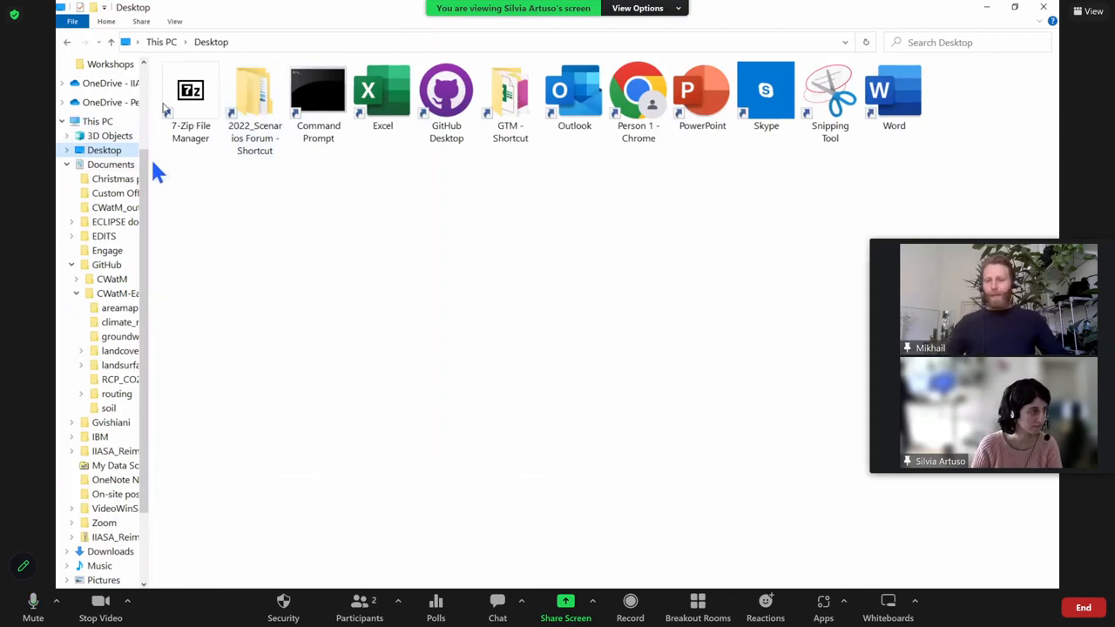
# Step: Open the P: network drive from This PC to check access; it shows empty
pyautogui.click(98, 122)
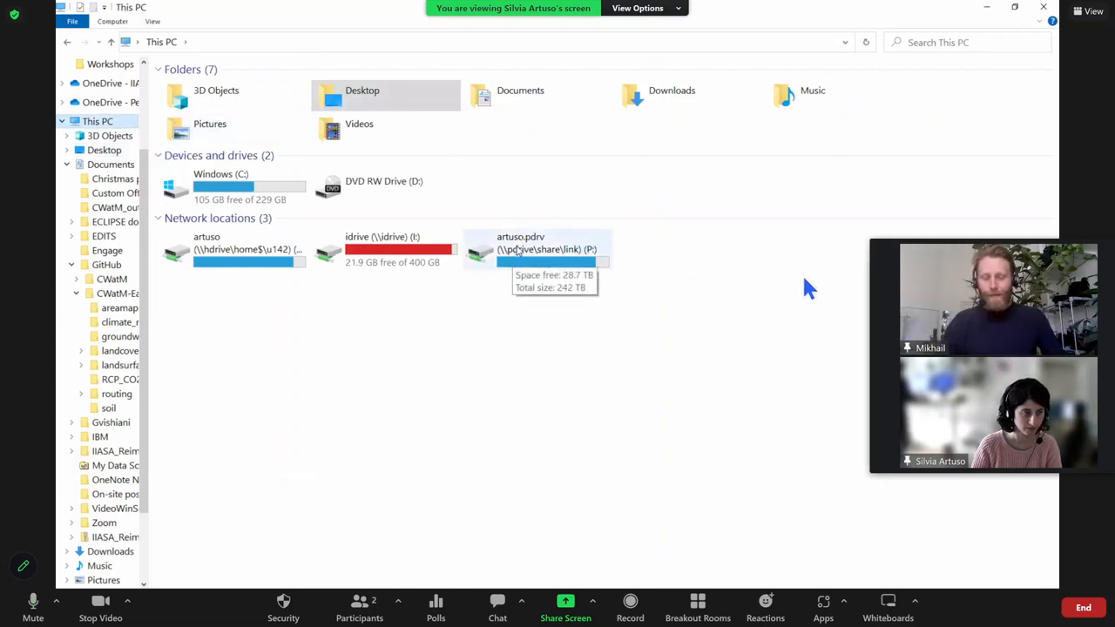
pyautogui.doubleClick(519, 248)
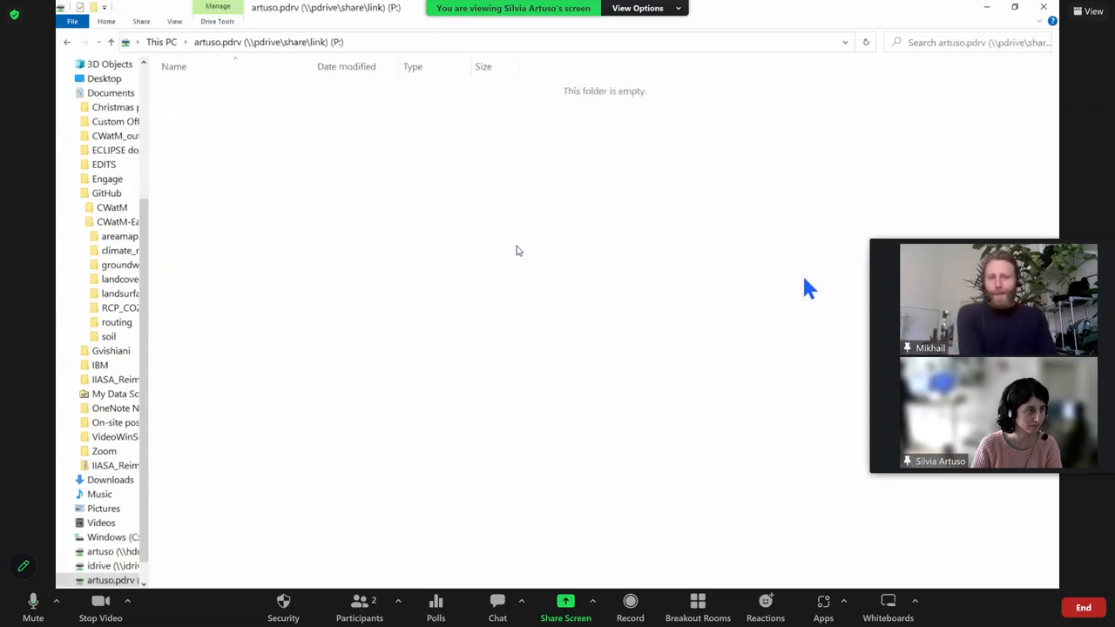